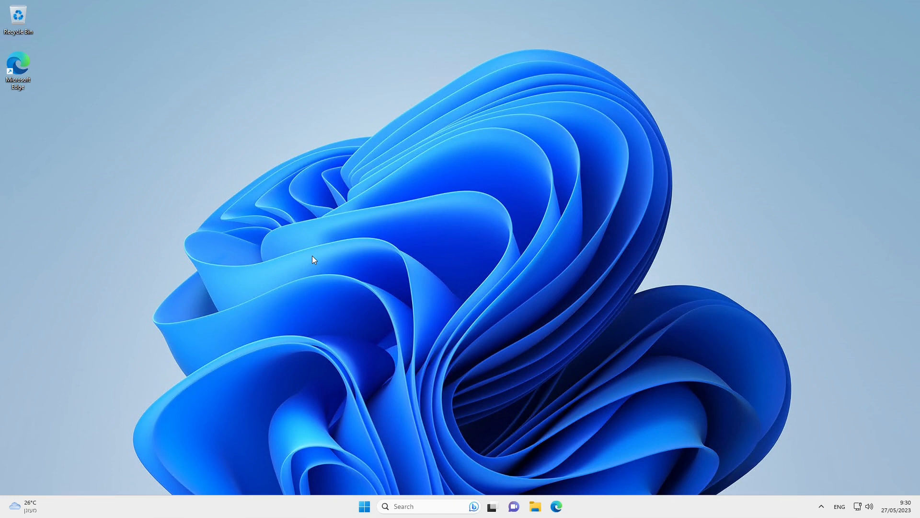
Launch Visual Studio 2022 from the Start menu so its start window appears.
left_click(365, 507)
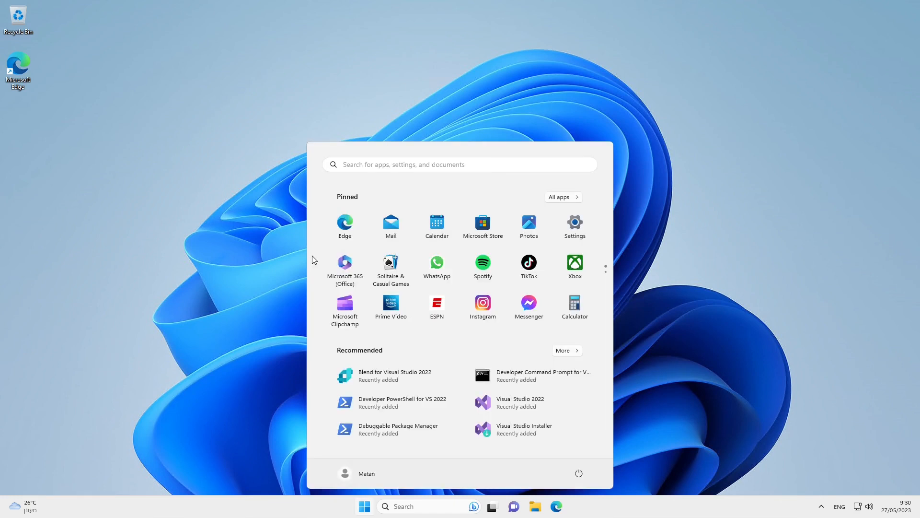
left_click(520, 402)
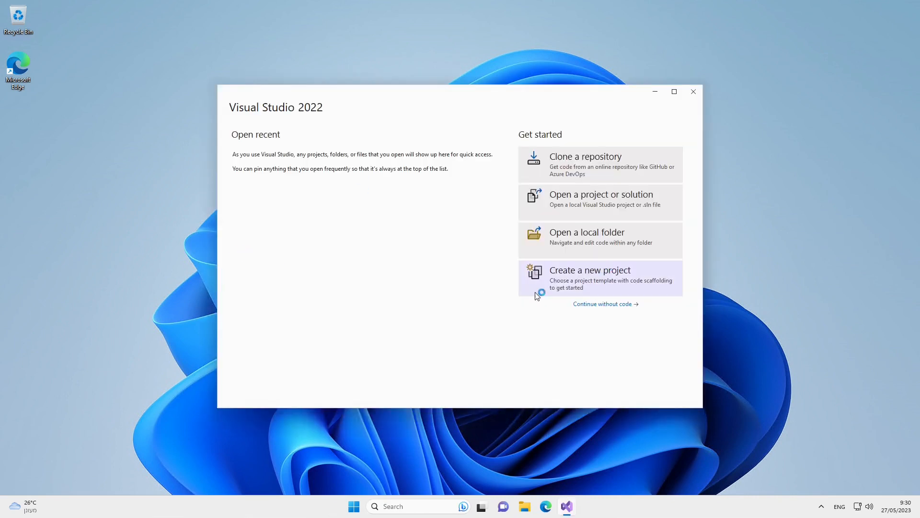
Start a new WPF Application project named TodoList located in C:\workspace.
left_click(591, 278)
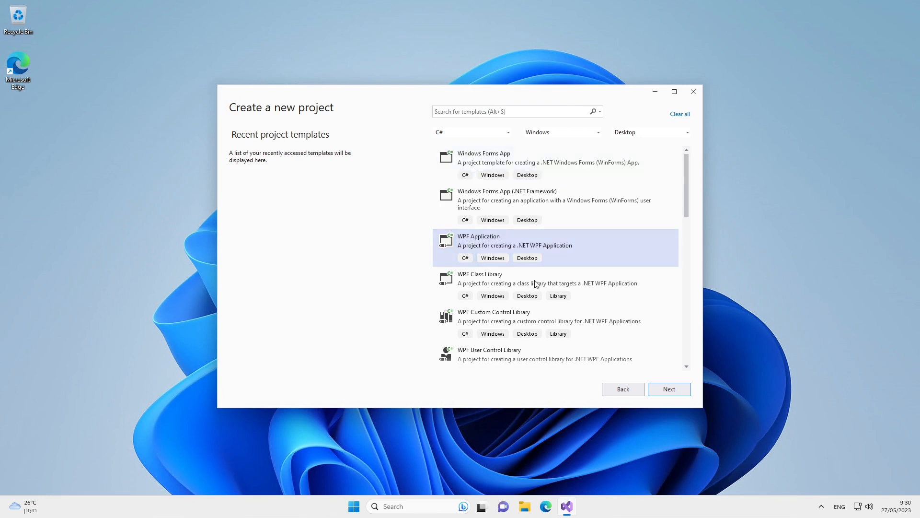
left_click(669, 389)
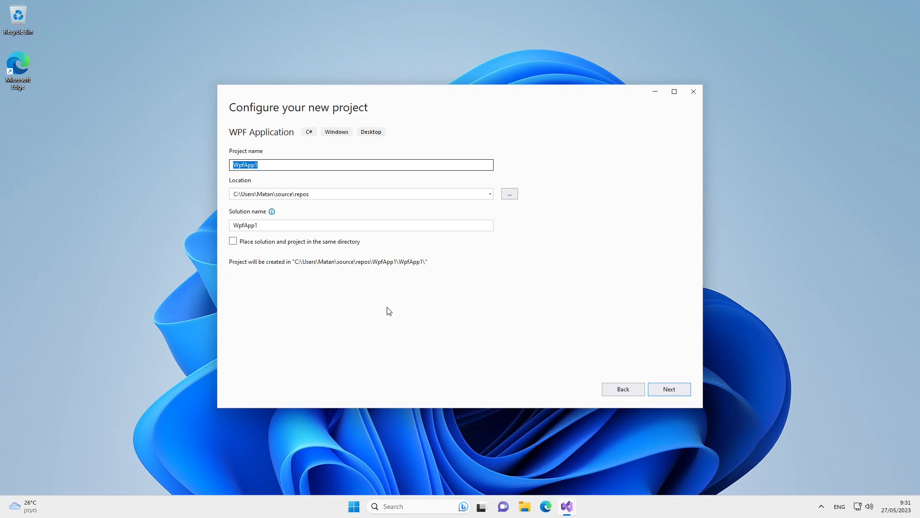
type("TodoList")
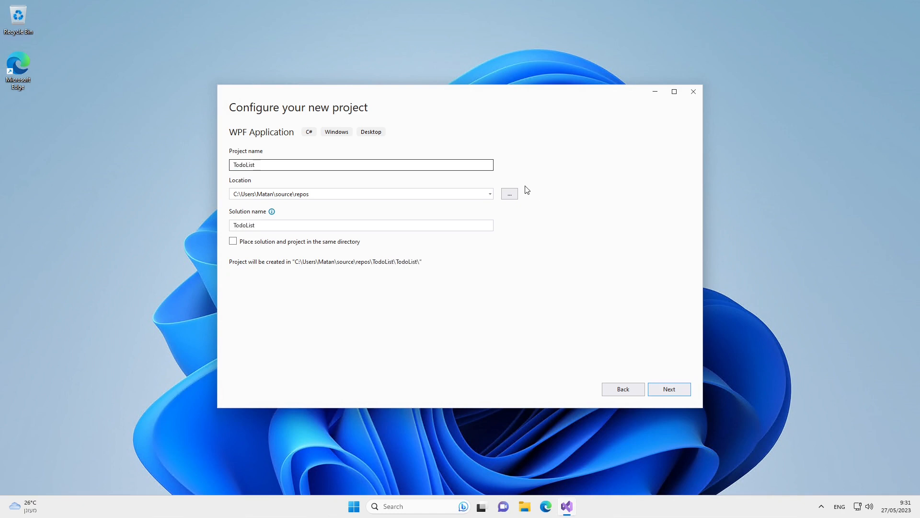
left_click(510, 193)
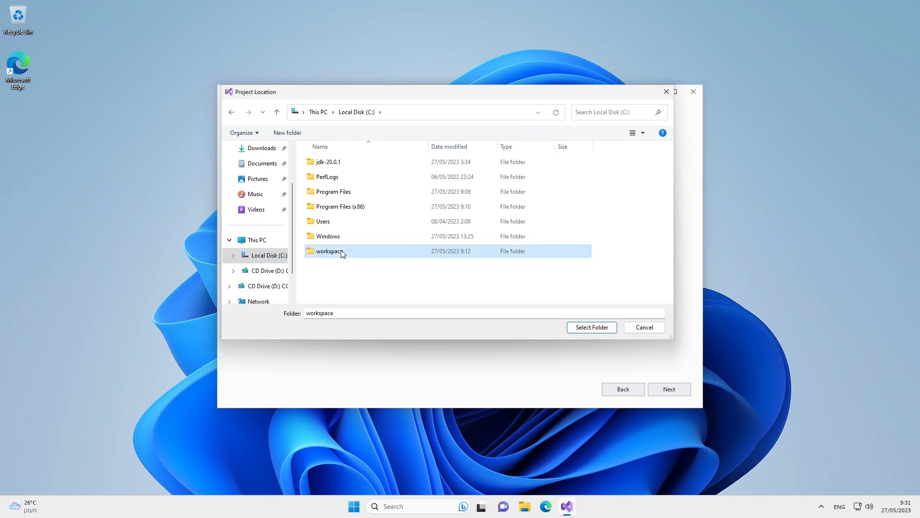
left_click(592, 327)
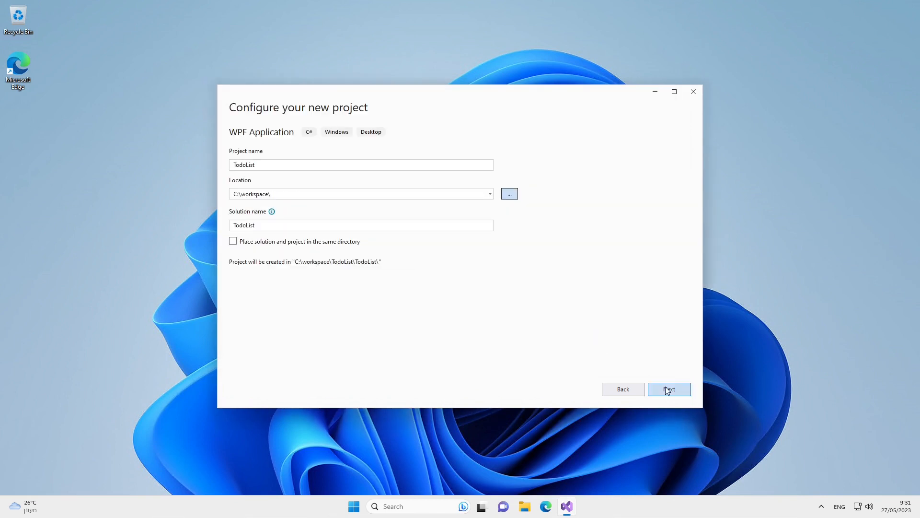
Target .NET 7.0 and create the TodoList project, opening MainWindow.xaml.
left_click(670, 390)
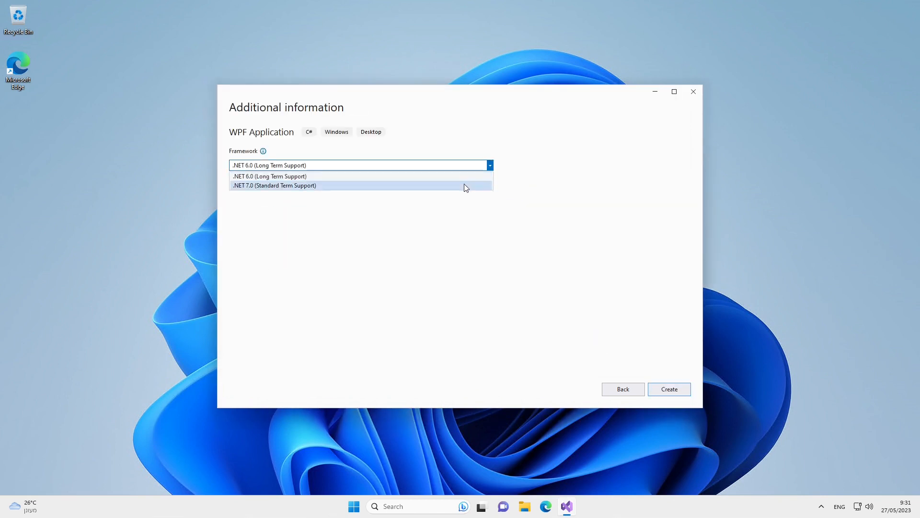
left_click(274, 185)
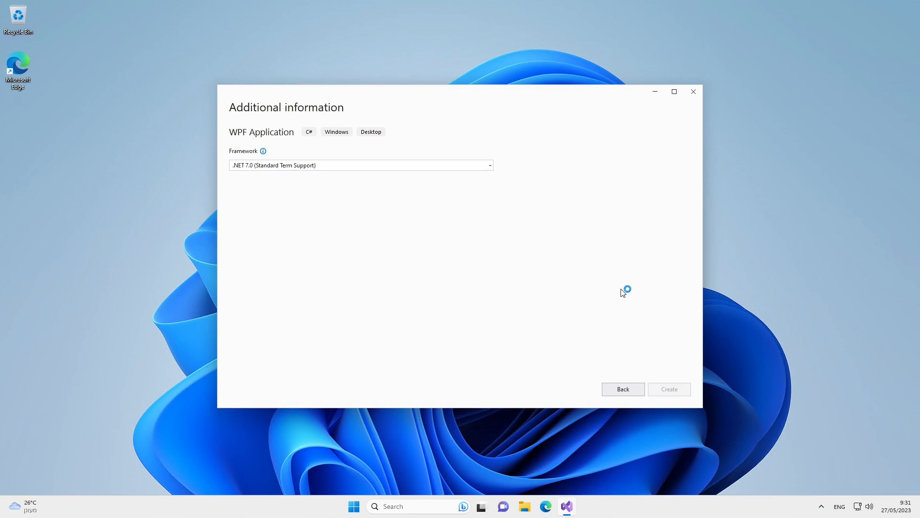
left_click(669, 390)
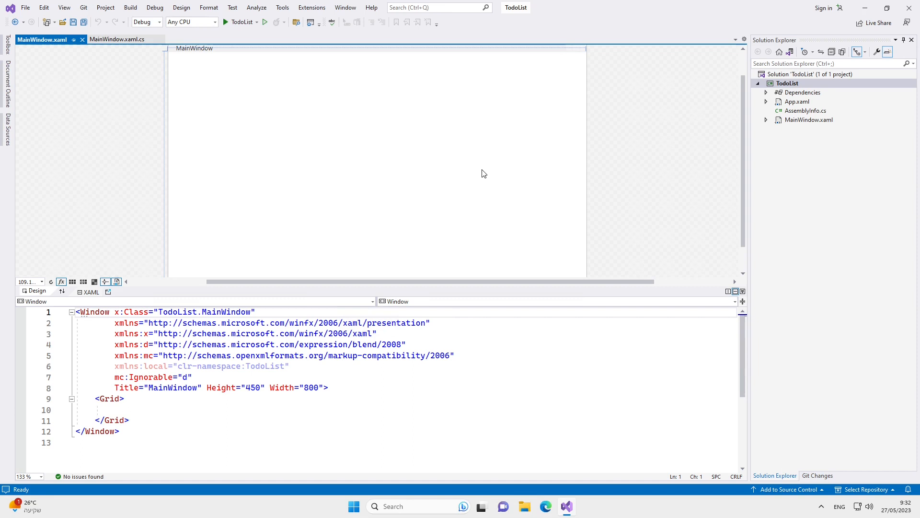
Add a new class file Todo.cs to the TodoList project via Solution Explorer.
right_click(787, 83)
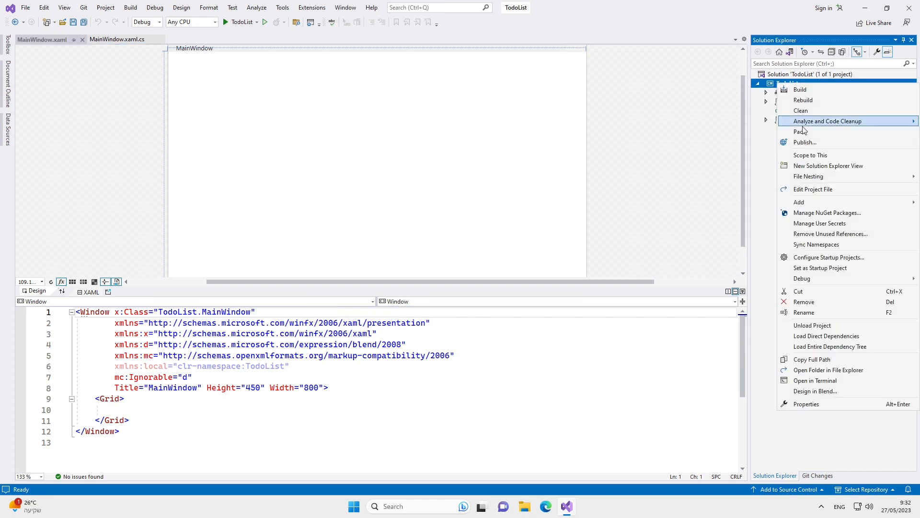
left_click(798, 202)
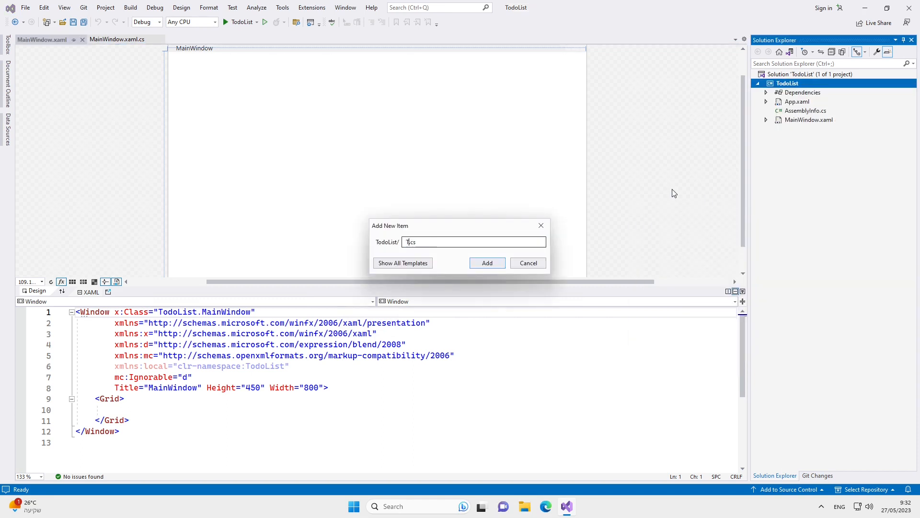
left_click(487, 263)
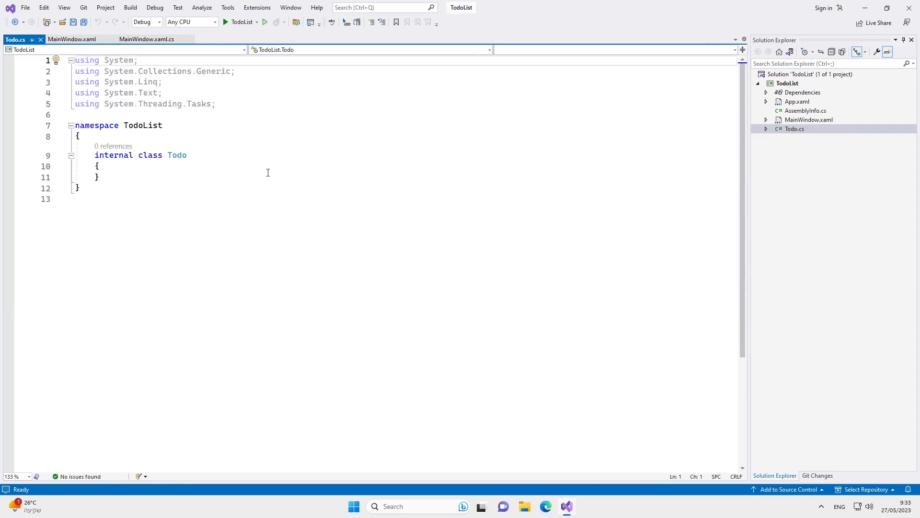
Make Todo public with a constructor setting Desc = string.Empty plus Desc and IsDone properties.
type("public")
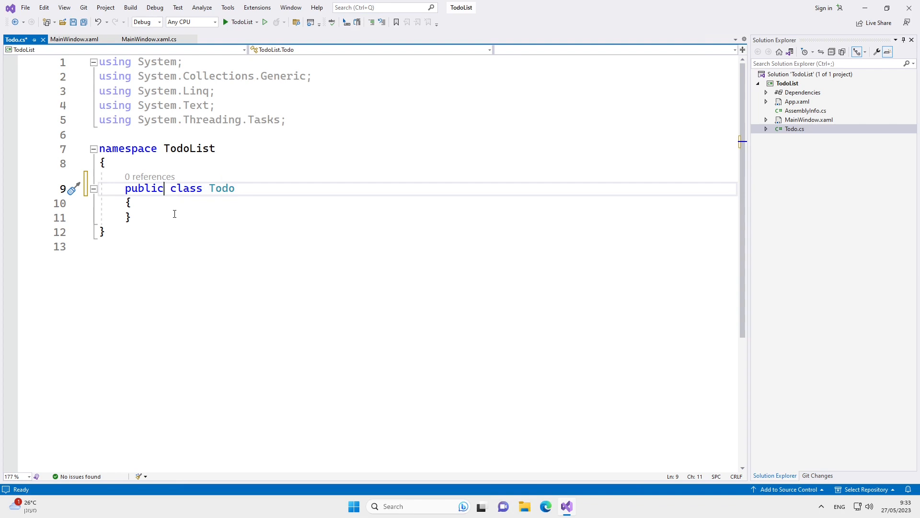
key("Enter")
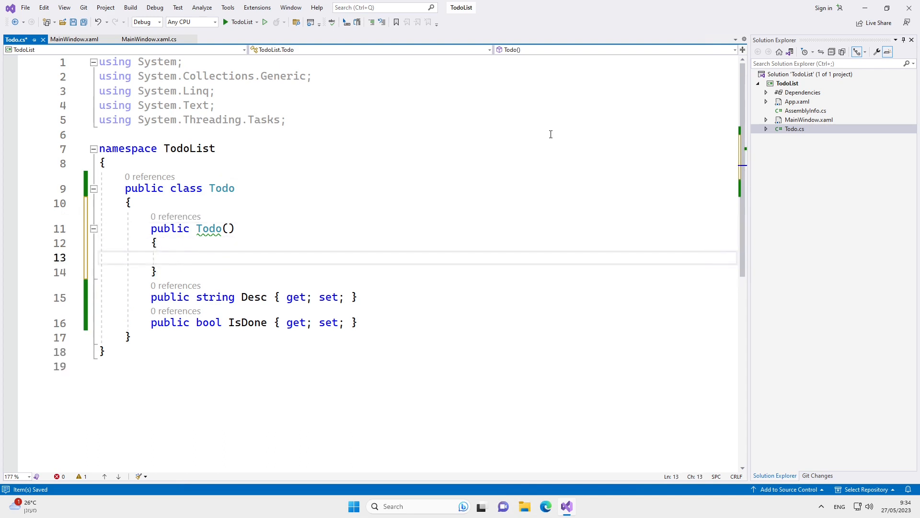
type("Desc = string.Empty;")
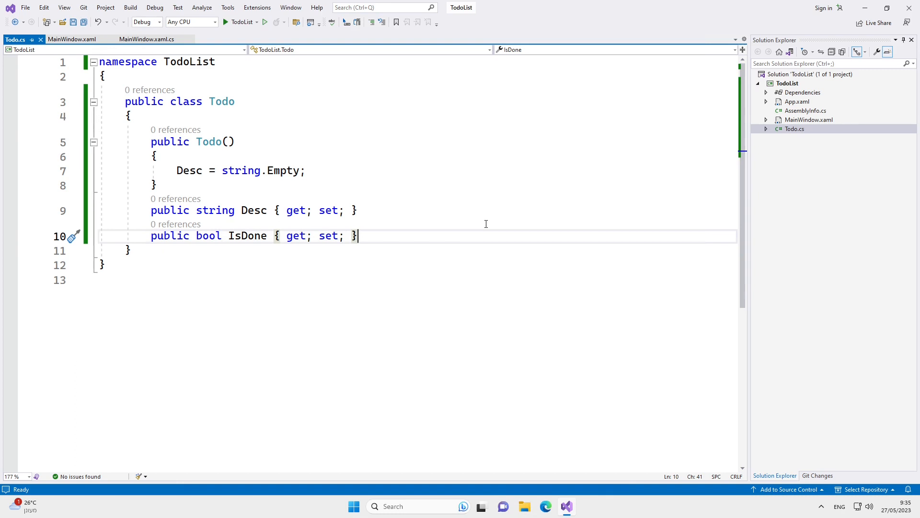
mouse_move(488, 213)
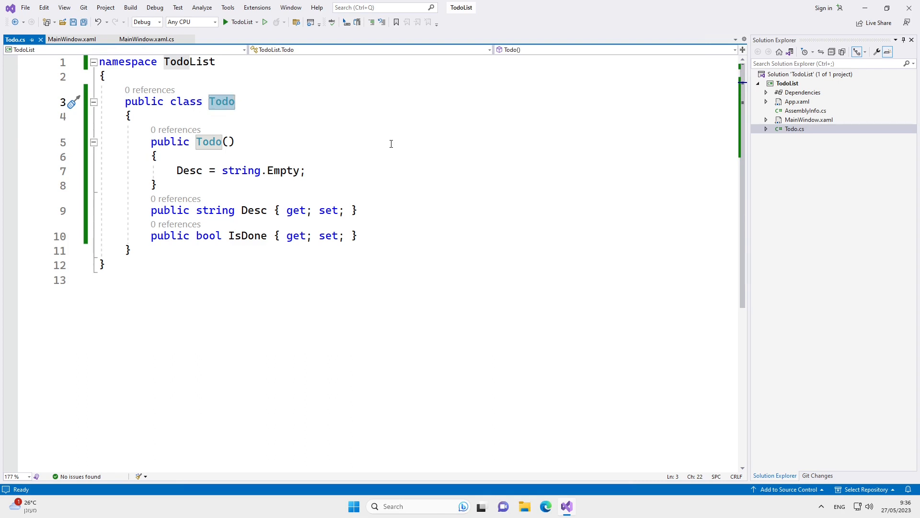
Add a new class file Todos.cs to the TodoList project.
right_click(786, 82)
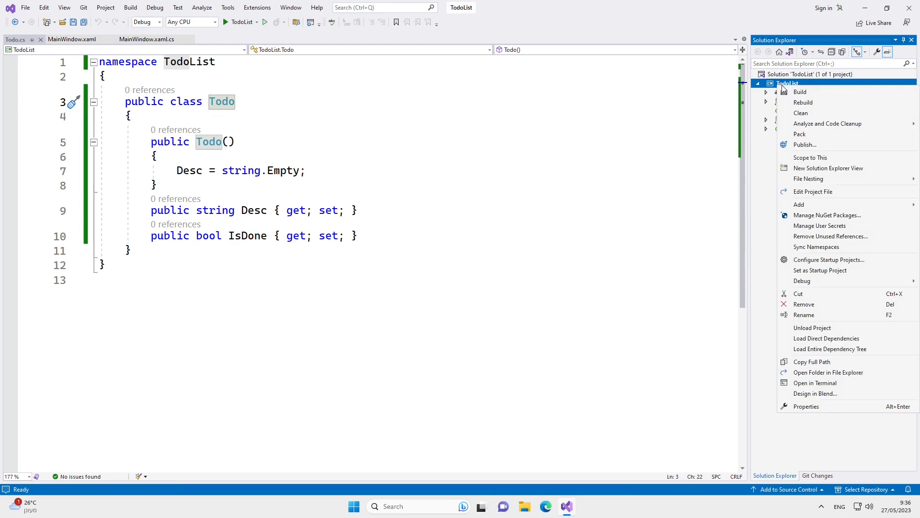
left_click(798, 204)
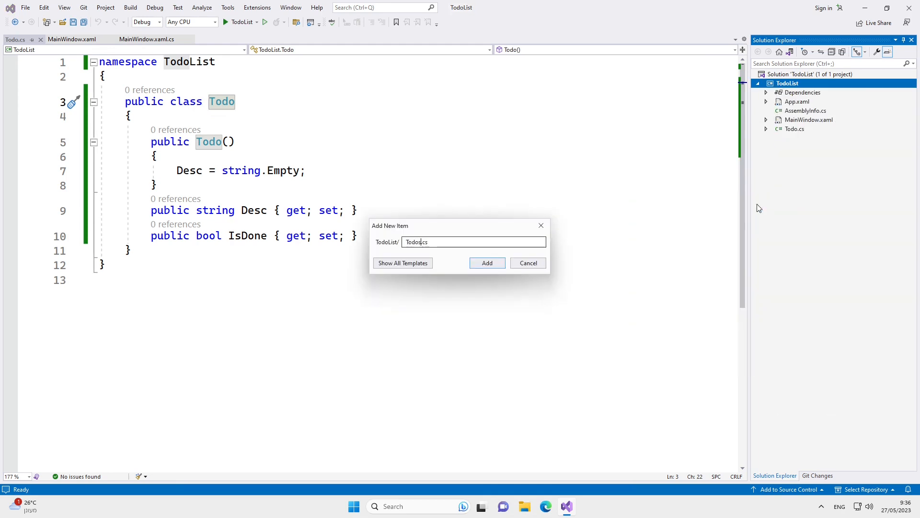
left_click(487, 262)
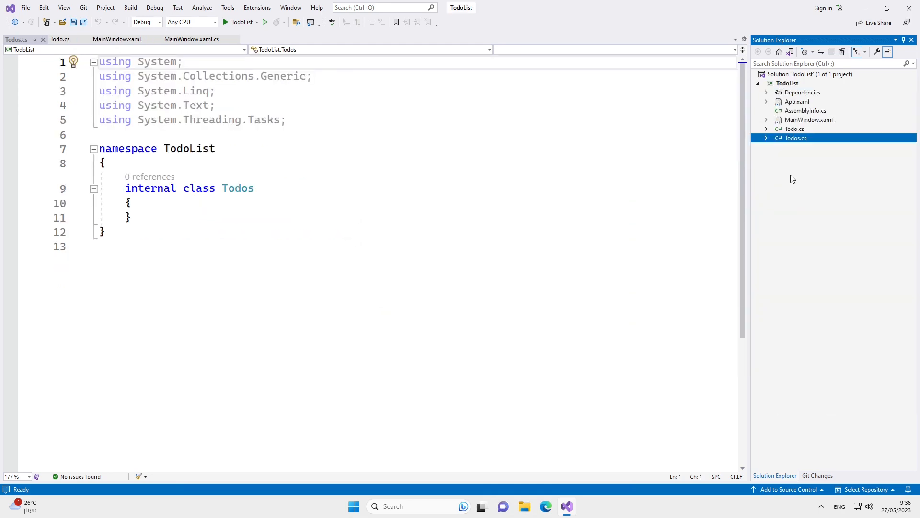
Make Todos public and declare it implementing INotifyPropertyChanged with the System.ComponentModel using.
type("public")
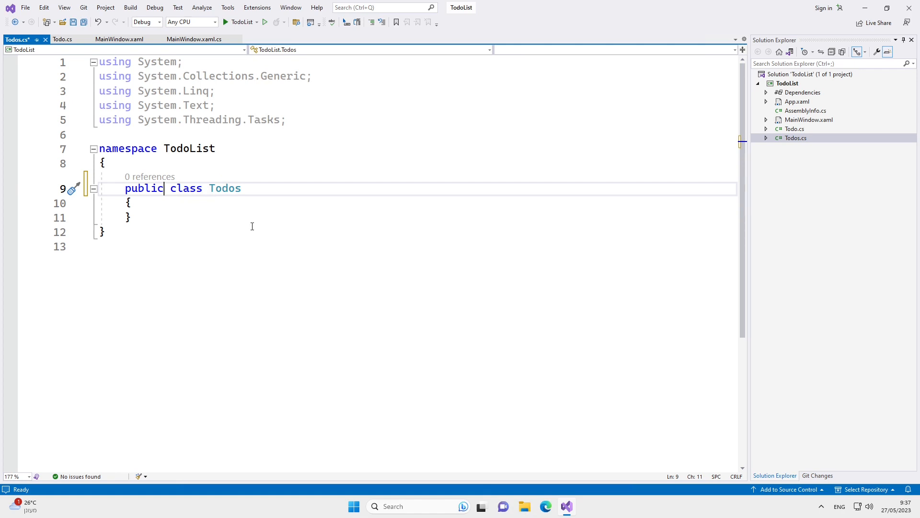
type(": Ino")
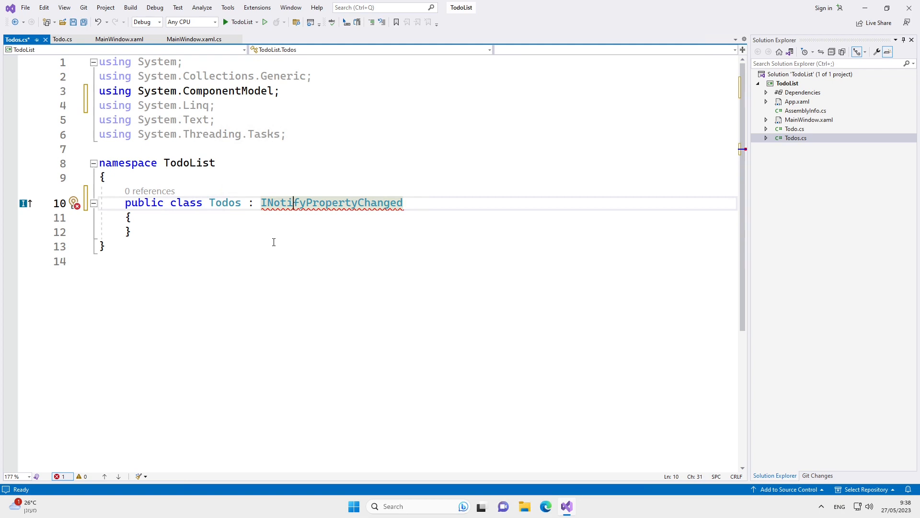
Declare the PropertyChanged event and an OnPropertyChanged method invoking it with the property name.
type("public event PropertyChangedEventHandler? PropertyChanged;")
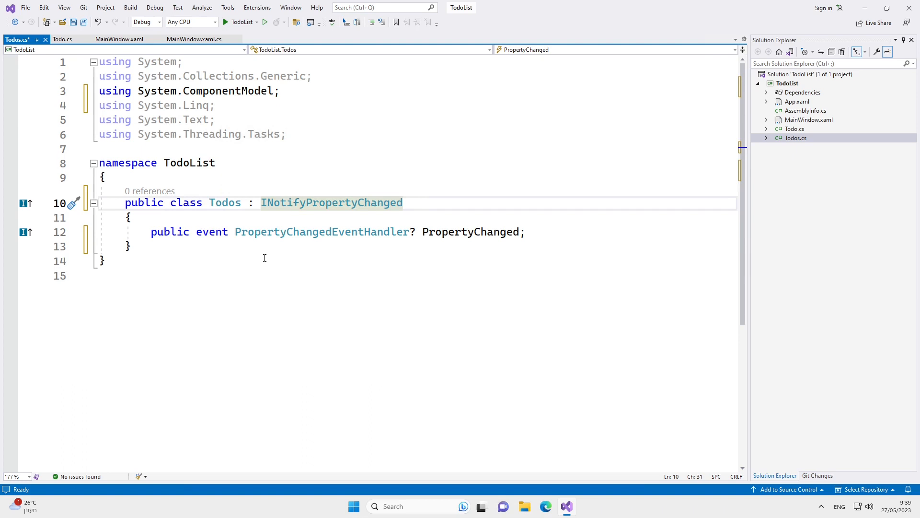
mouse_move(213, 259)
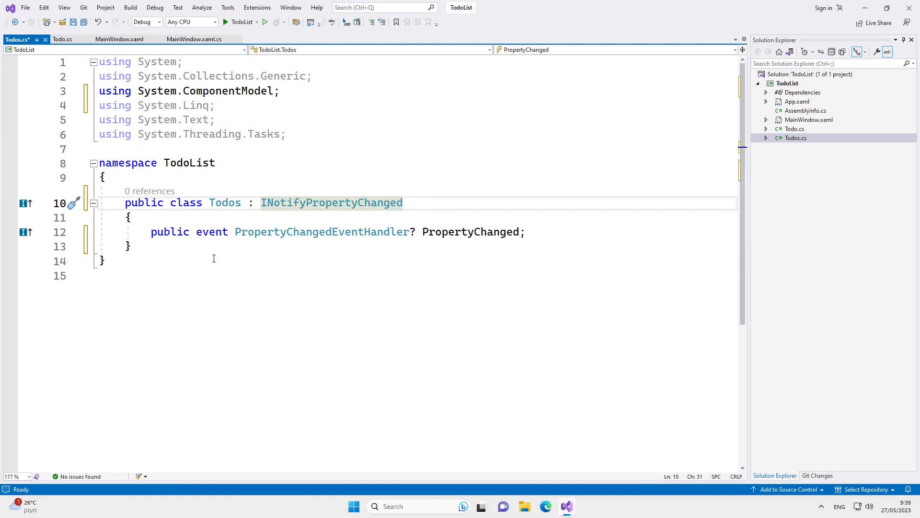
type("private void OnPropertyChanged(string propertyName")
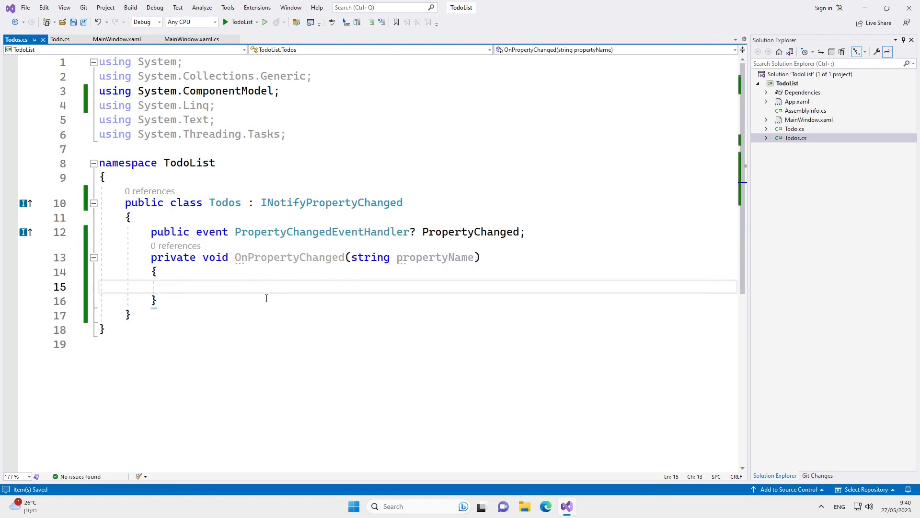
mouse_move(488, 219)
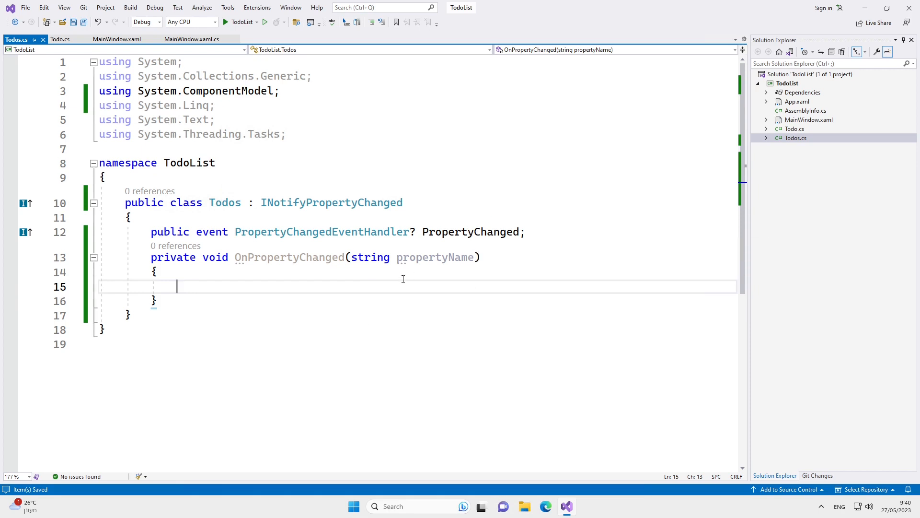
type("PropertyChanged.Invoke(this, new PropertyChangedEventArgs(propertyName));")
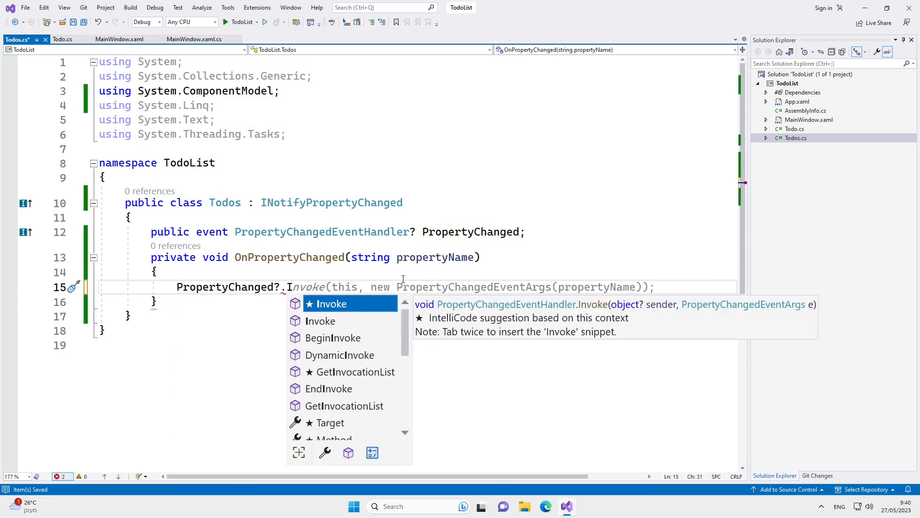
key("Escape")
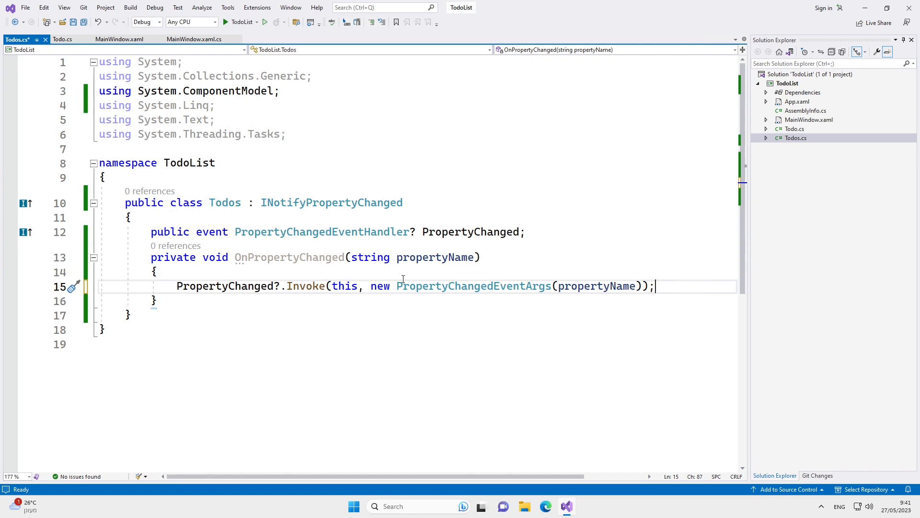
Add a private observable collection field of Todo items.
type("private IObservable<Todo> _todo;")
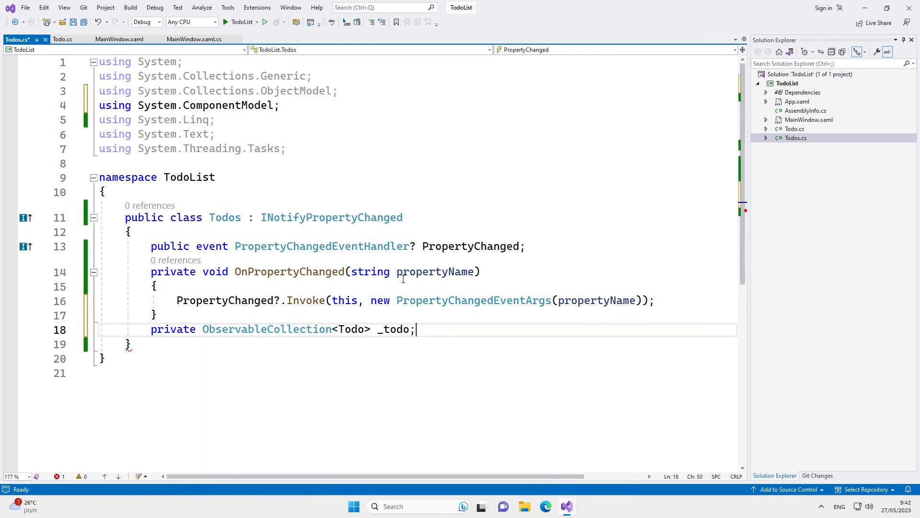
Expose a public ObservableCollection AllTodos over _allTodos whose setter calls OnPropertyChanged(nameof(AllTodos)).
type("allTodos")
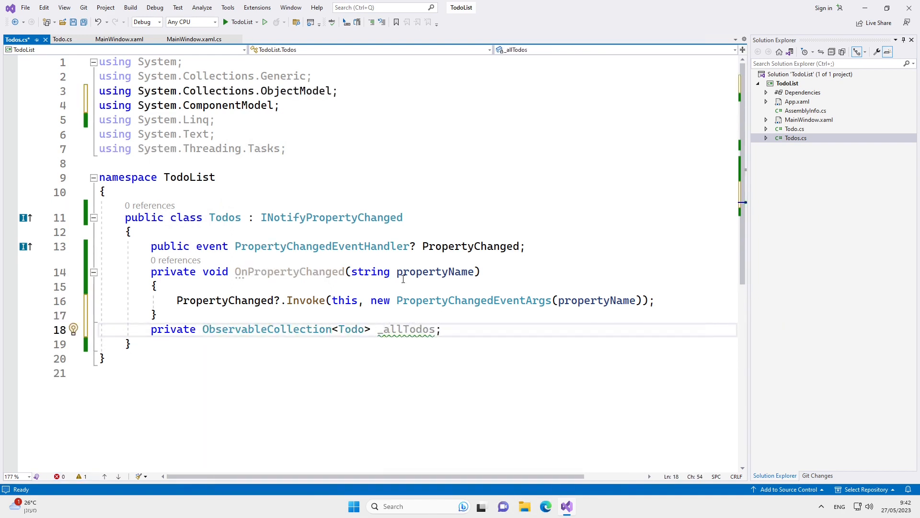
type("public ObservableCollection<Todo> AllTodos")
type("set")
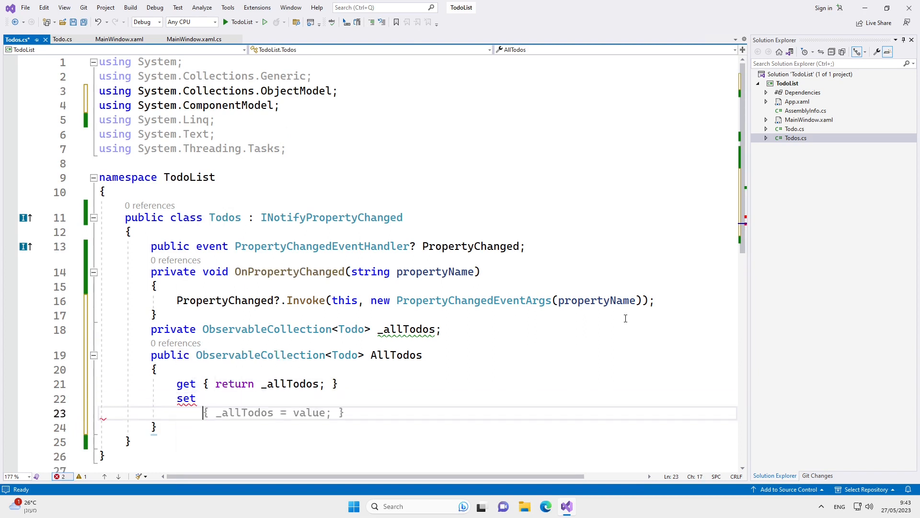
type("if (_allTodos != value) {")
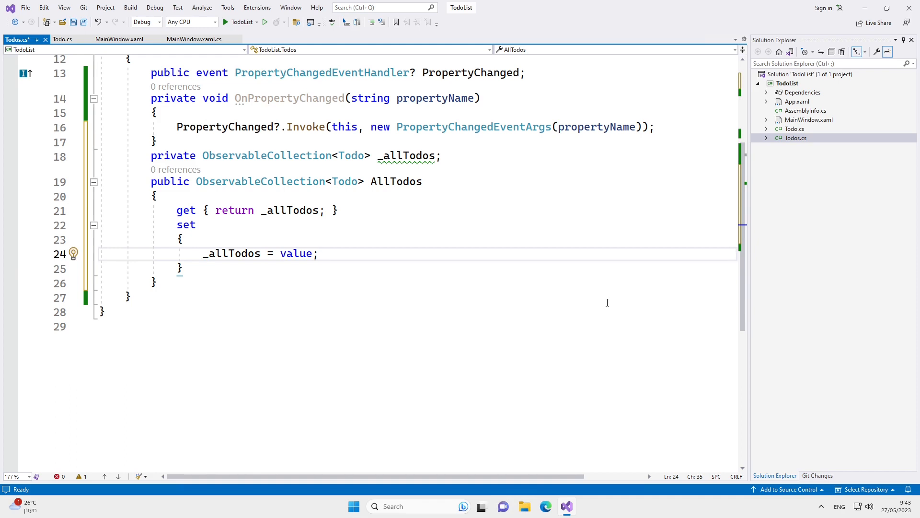
key("enter")
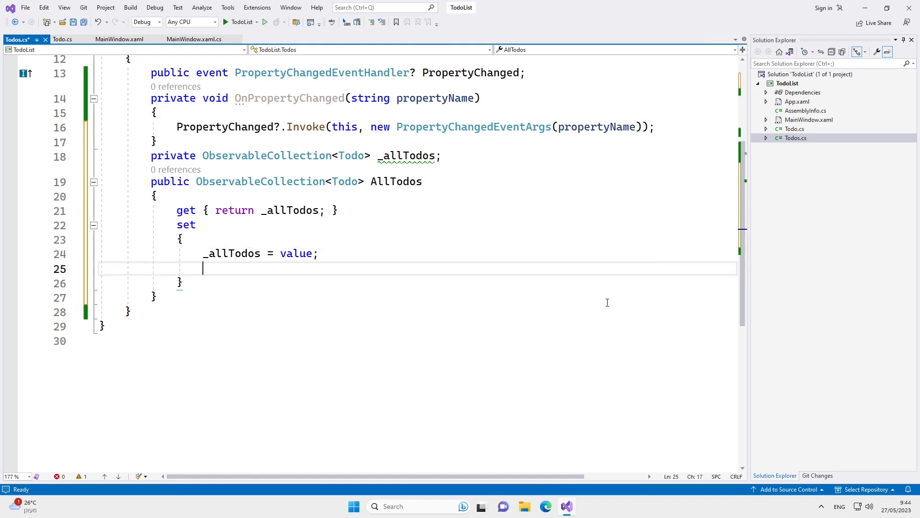
type("OnPropertyChanged(nameof(AllTodos));")
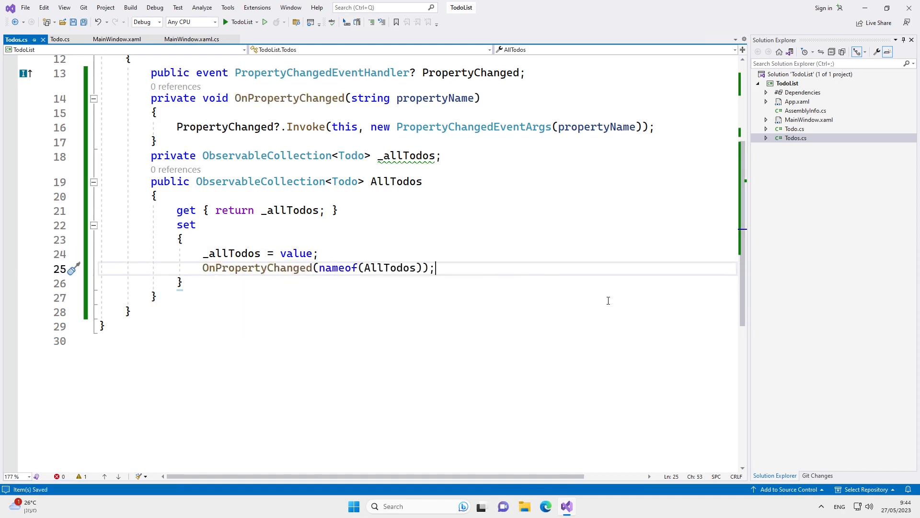
mouse_move(577, 273)
type("public Todos(")
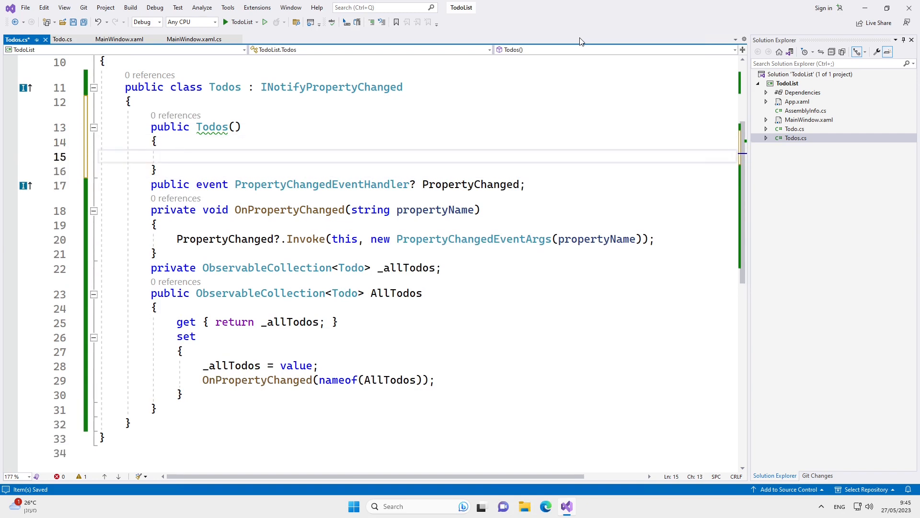
Seed _allTodos in a Todos constructor with Throw the trash, Walk the dog, Brush teeth.
type("_allTodos = new ObservableCollection<Todo>()")
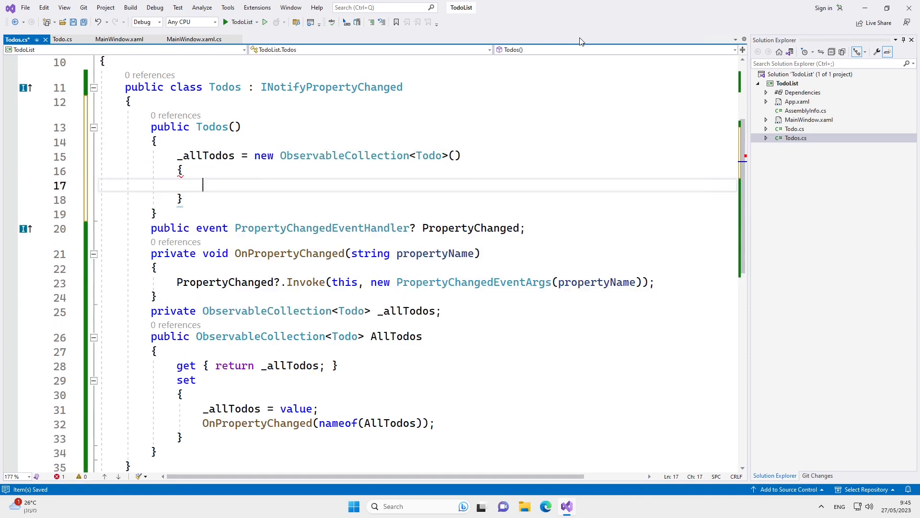
type("new Todo() {}")
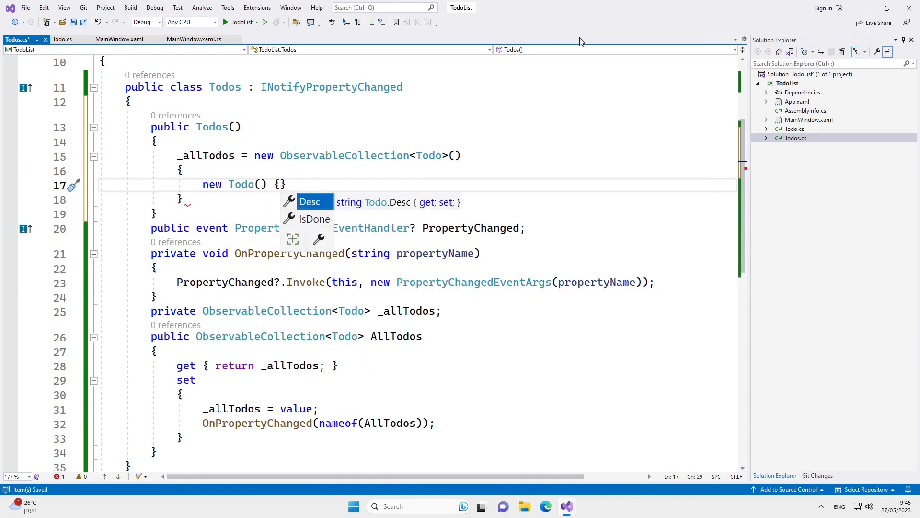
type("Desc = \"Throw the \"")
type("new Todo() {Desc = \"Walk the dog\"},")
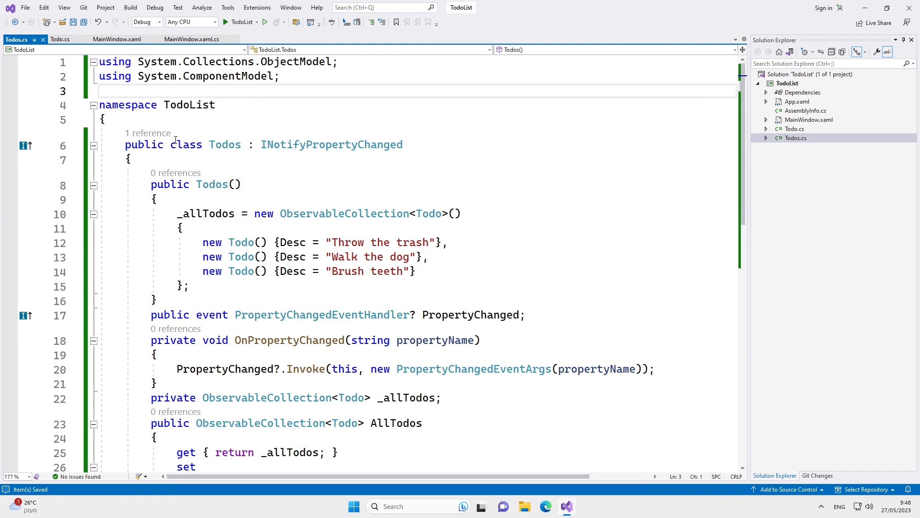
In MainWindow.xaml give the Grid two RowDefinitions with Height="*" and Height="auto".
left_click(132, 39)
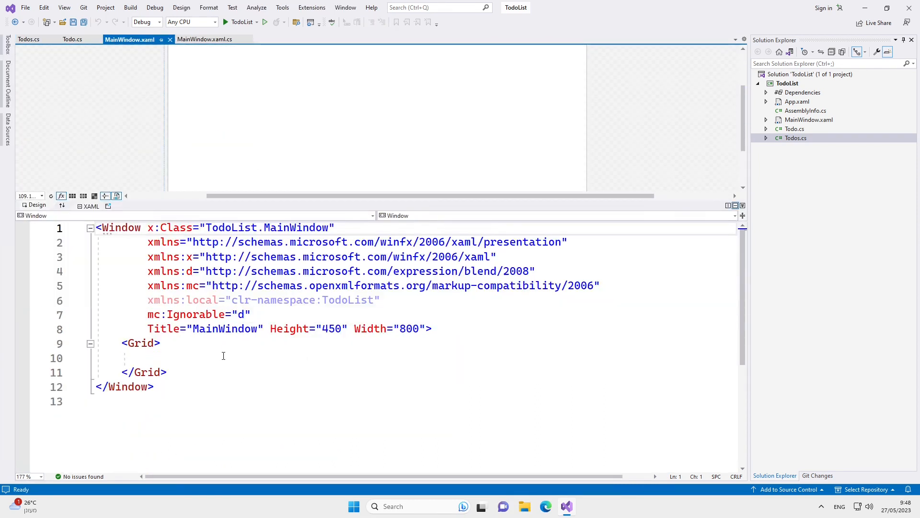
left_click(222, 357)
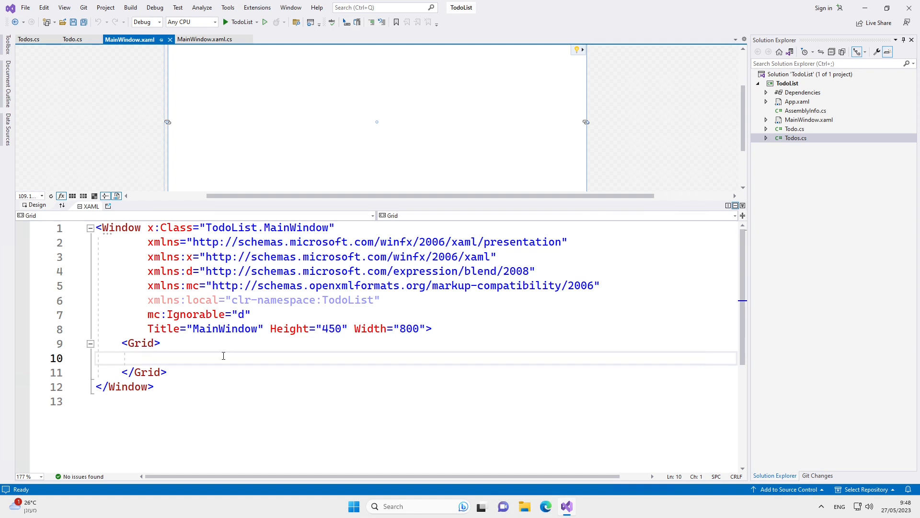
type("<Grid.ro")
type("<RowDefinition")
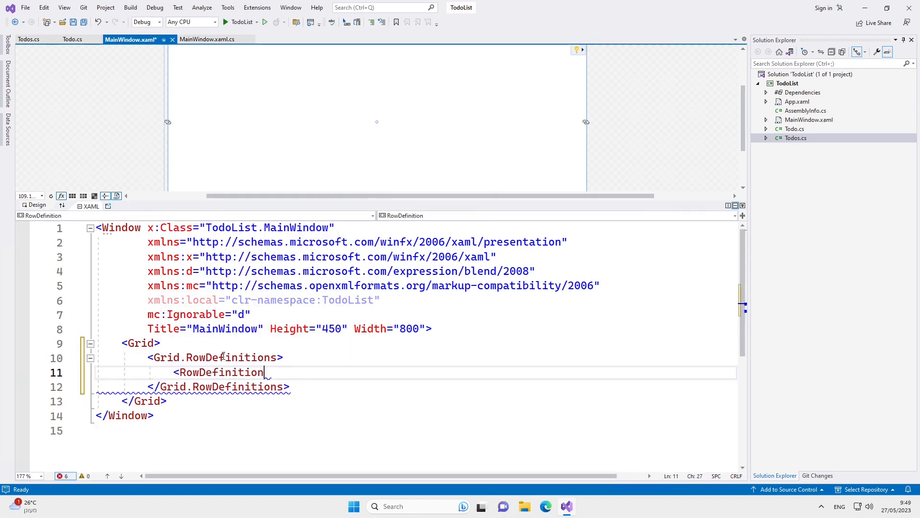
type("Height=\"*\"/>")
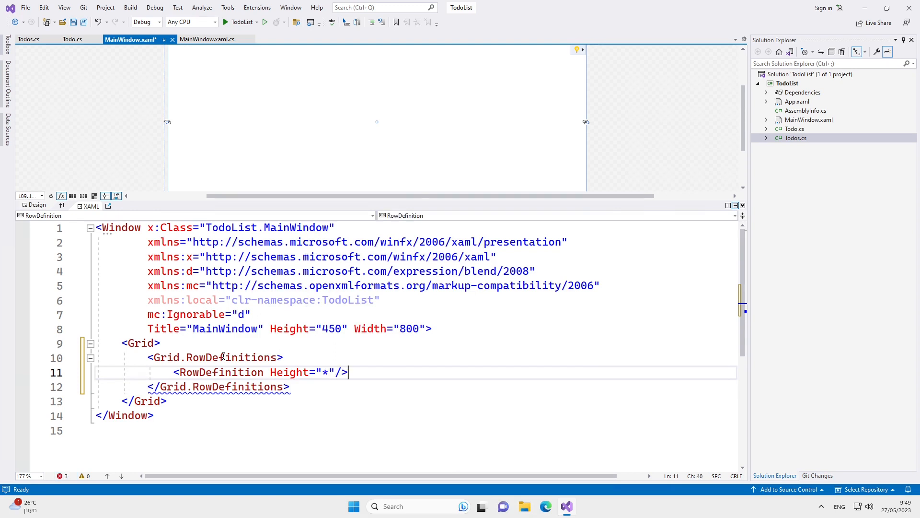
type("<RowDefinition Height=\"auto\"/>")
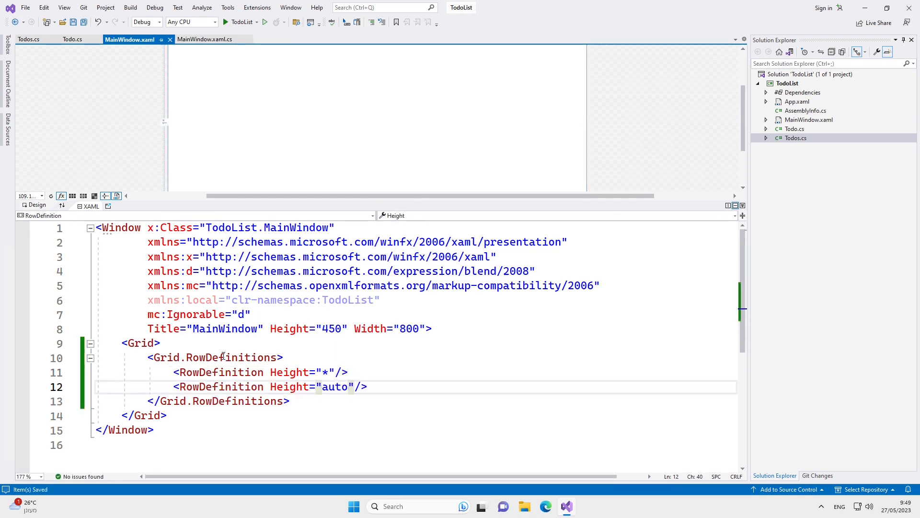
Add a ListView in Grid.Row 0 and a horizontal StackPanel in Grid.Row 1.
type("<ListView")
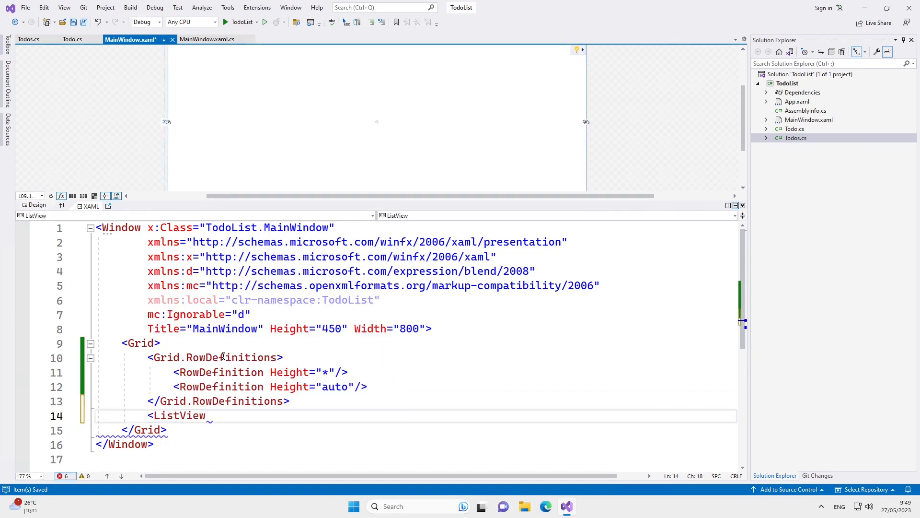
type("Grid.Row=\"\">")
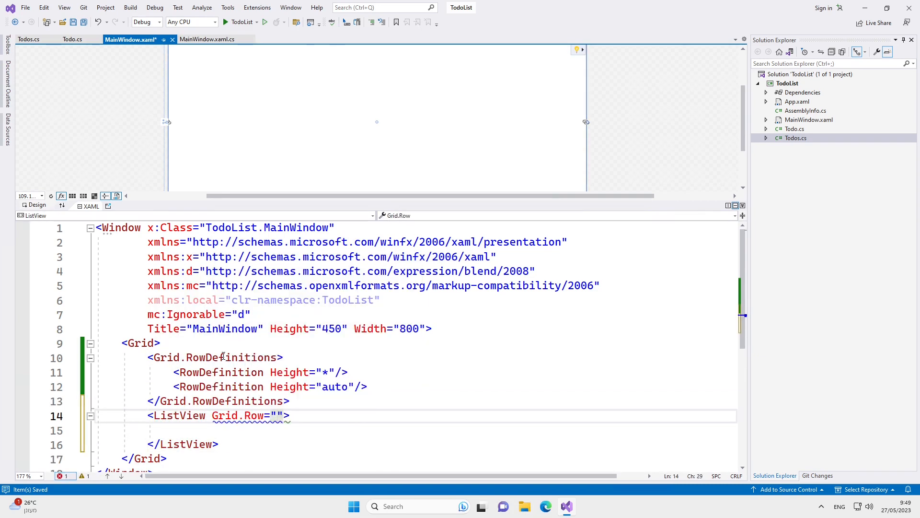
type("0")
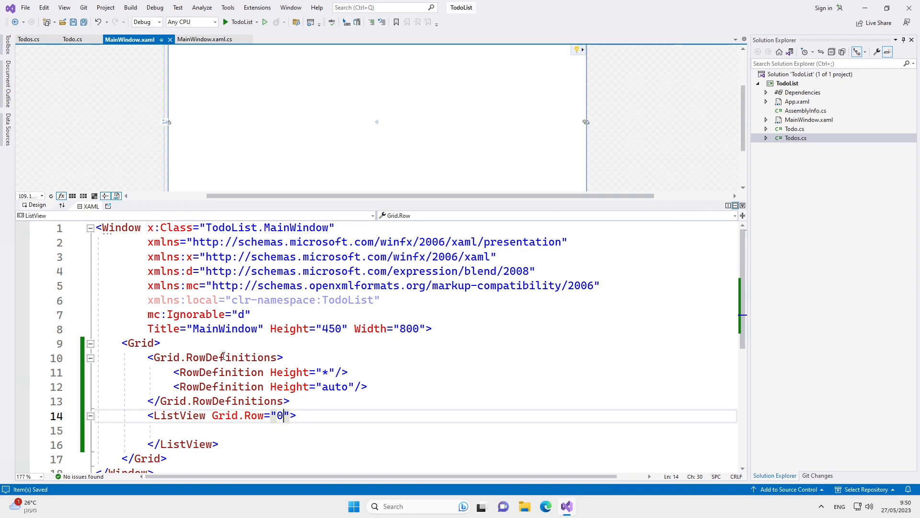
type("<StackPanel")
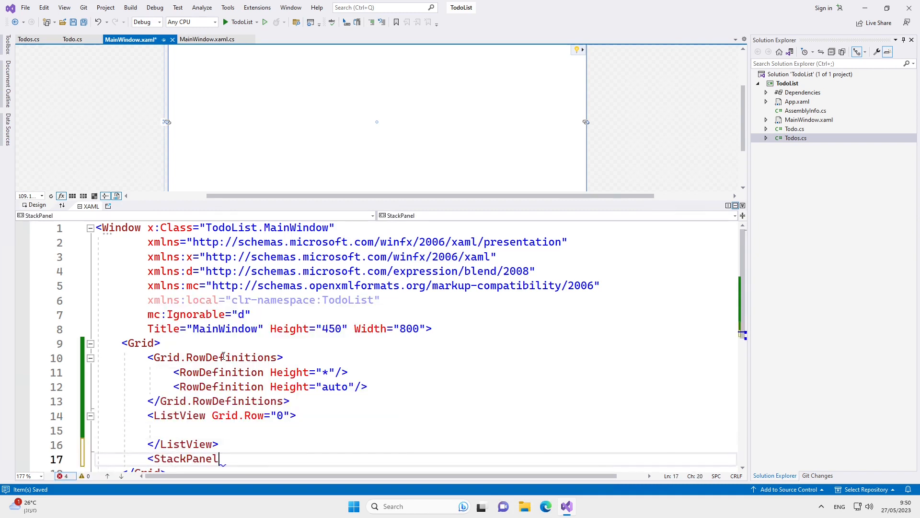
type("gr>")
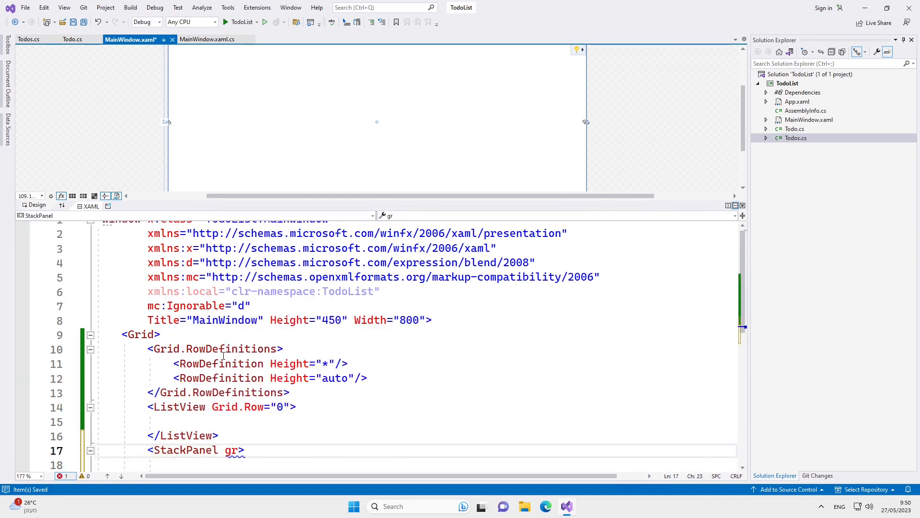
type("Grid.Row=\"1\" Orientation=\"Horizontal")
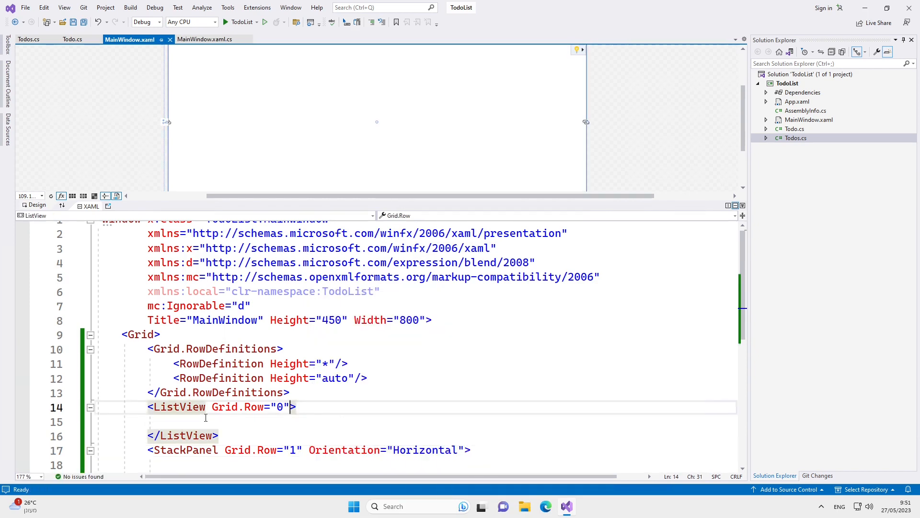
Set the ListView's ItemsSource="{Binding AllTodos}" using the name copied from Todos.cs, and save.
left_click(27, 40)
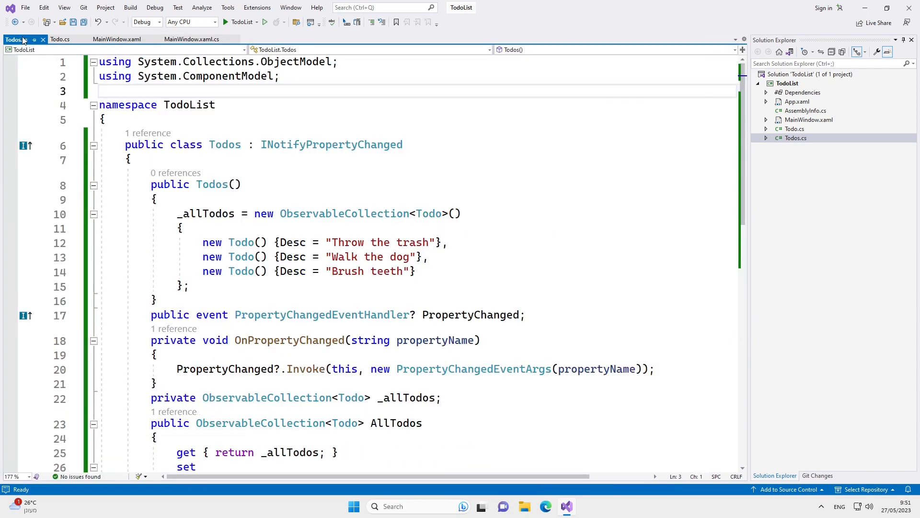
left_click(392, 423)
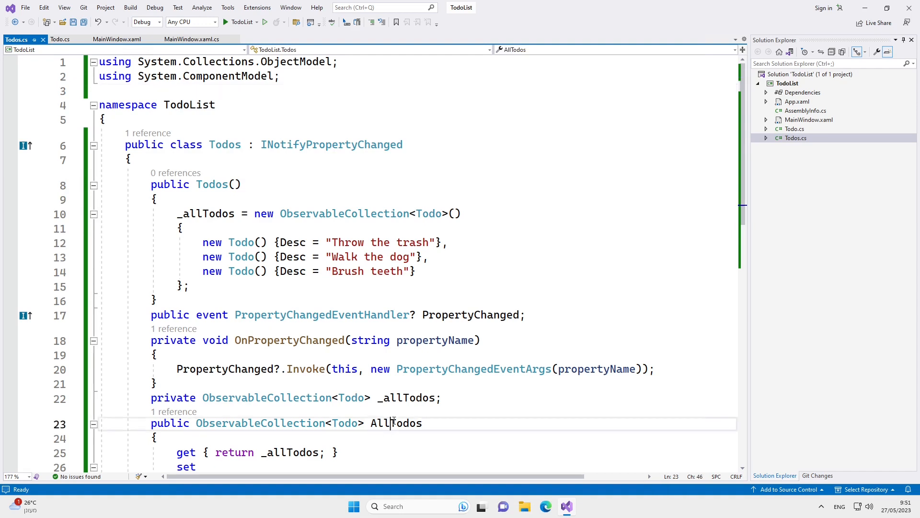
double_click(396, 423)
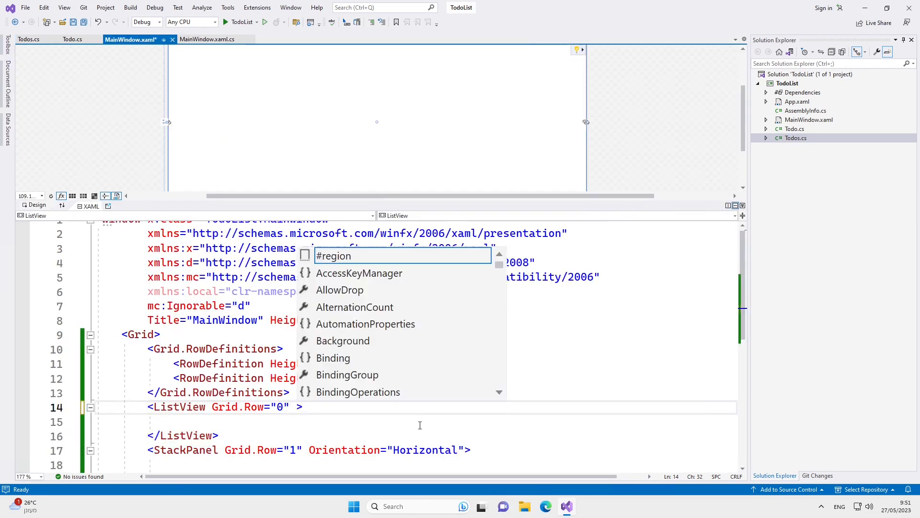
type("ItemsSource=\"{Binding AllTodos}\"")
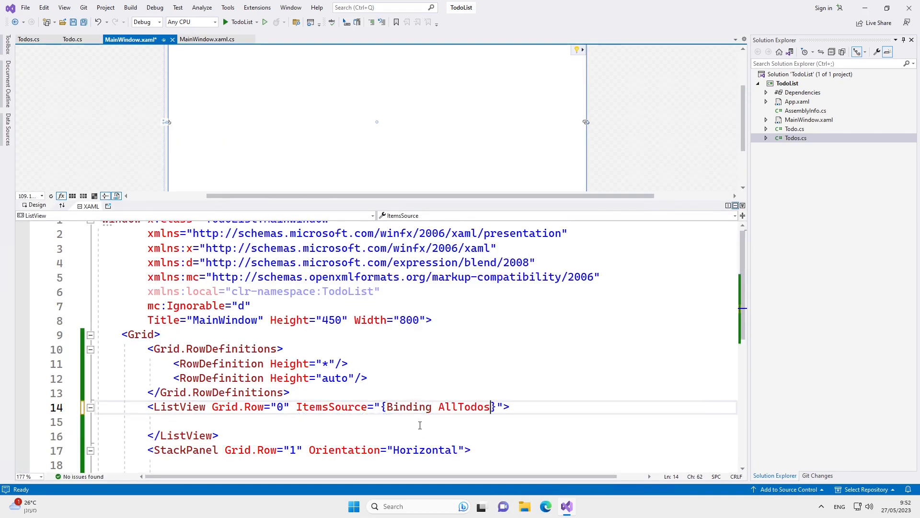
key("Ctrl+S")
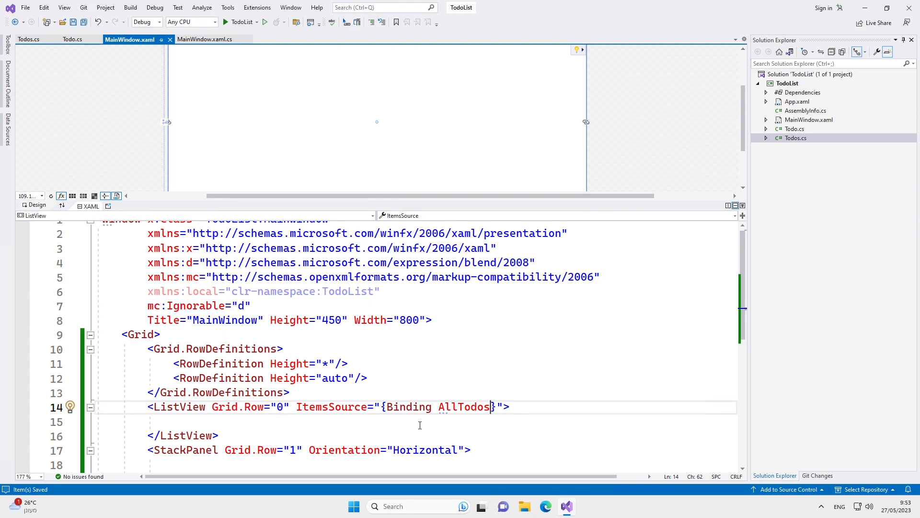
Give the ListView an item template containing a CheckBox element.
type("<Listview.ItemTemplate></ListView.ItemTemplate>")
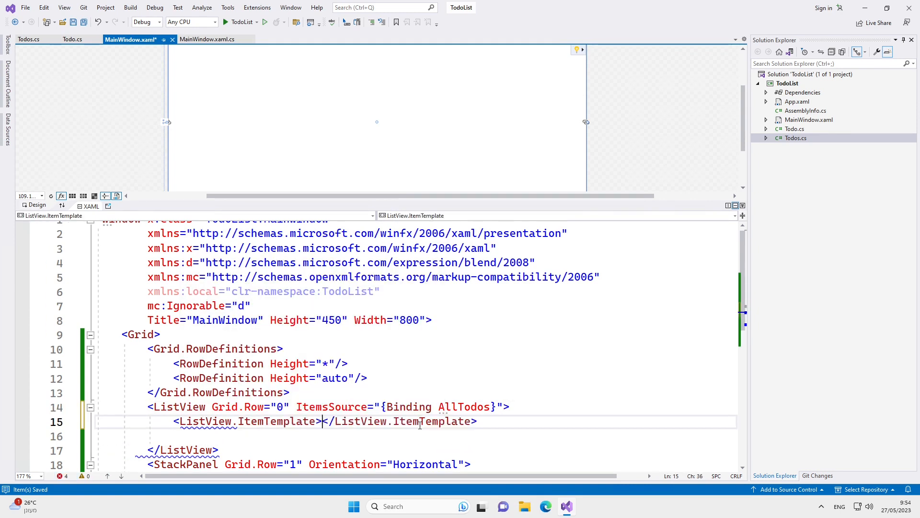
key("Enter")
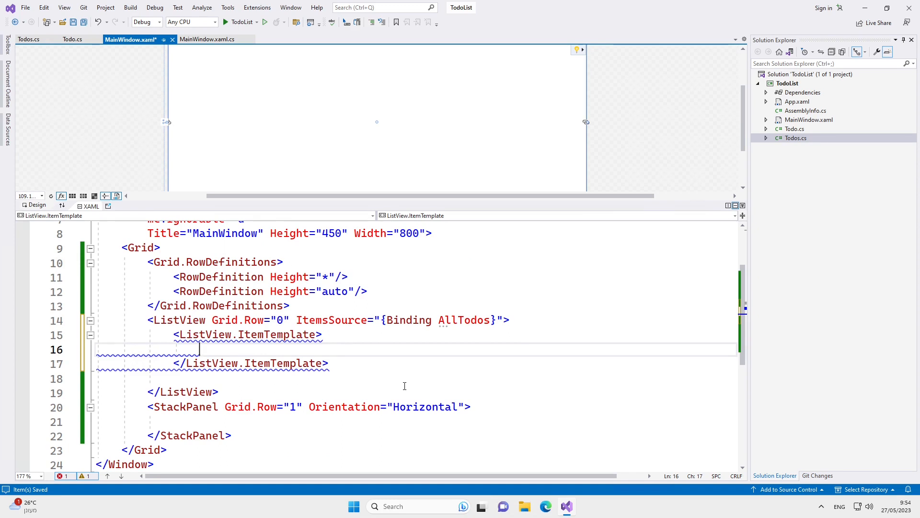
type("<DataTemplate>")
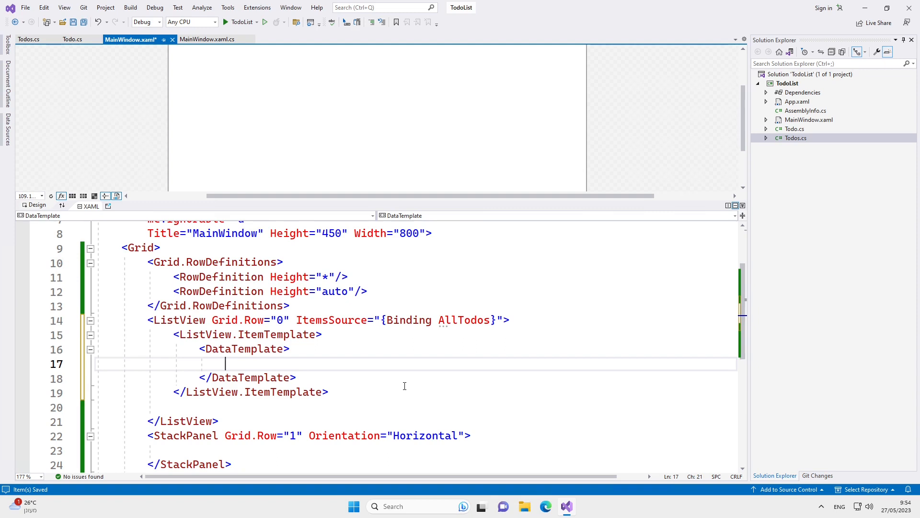
type("<CheckBox/>")
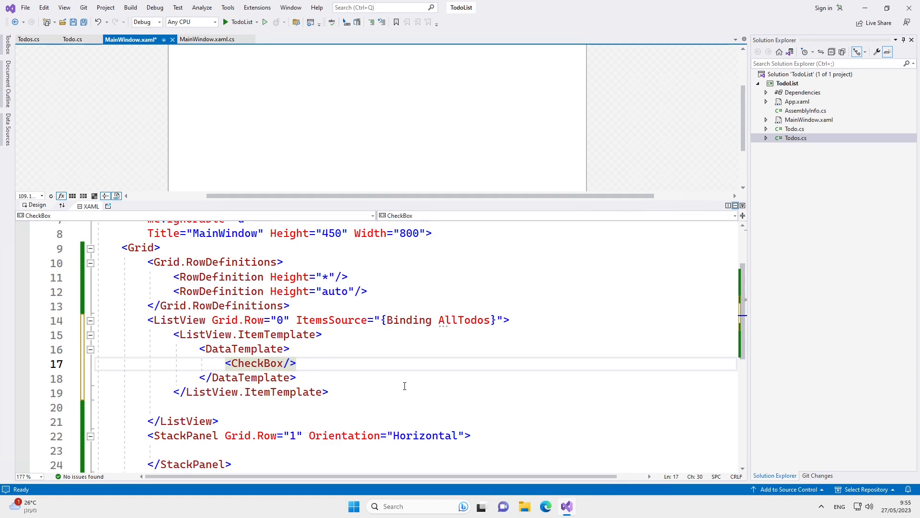
Bind the CheckBox IsChecked to the todo's IsDone.
type("IsChecked=\"")
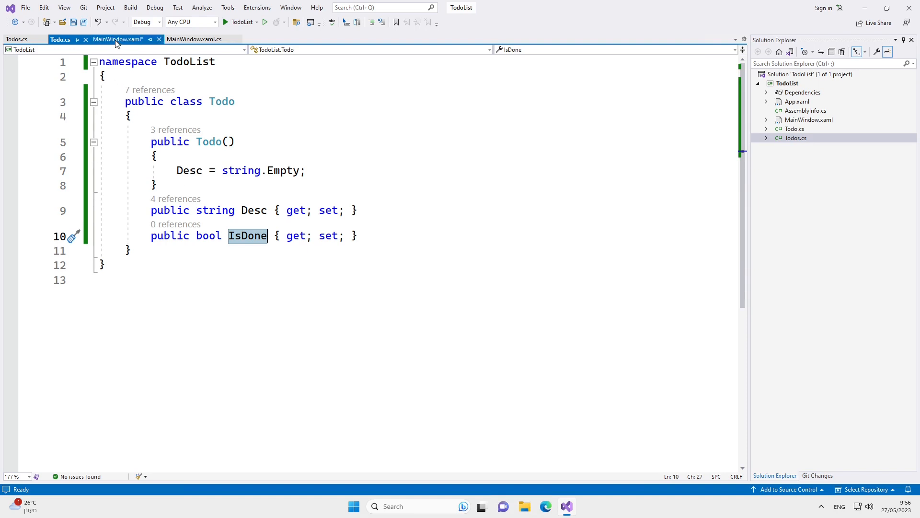
left_click(117, 40)
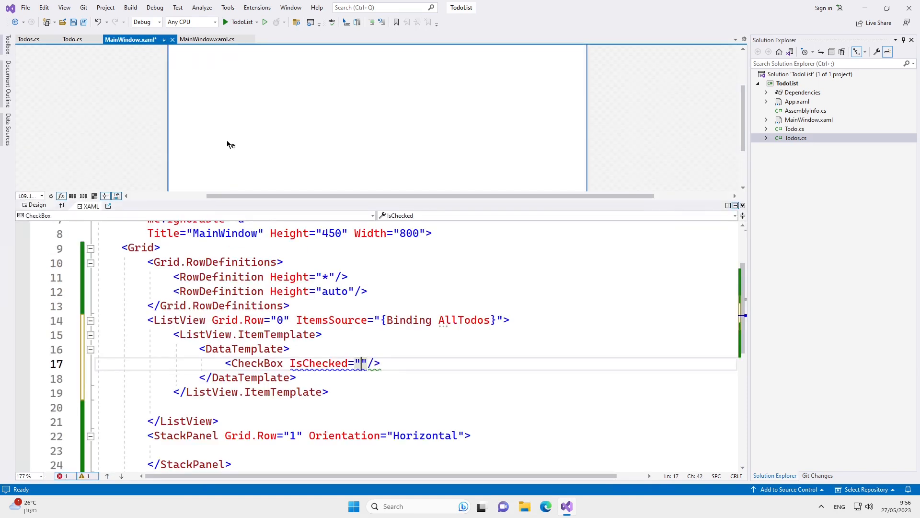
type("{Binding IsDone}")
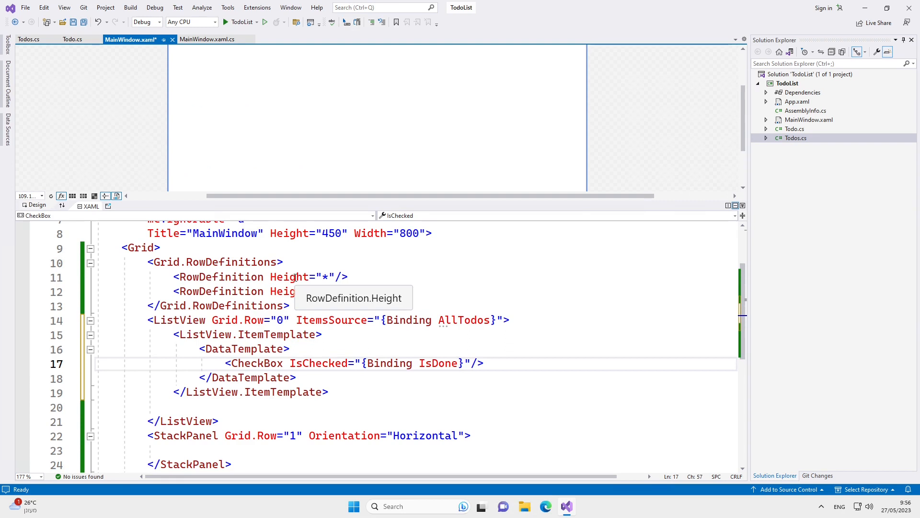
Bind the CheckBox Content to the todo's Desc and save MainWindow.xaml.
type("Content=\"")
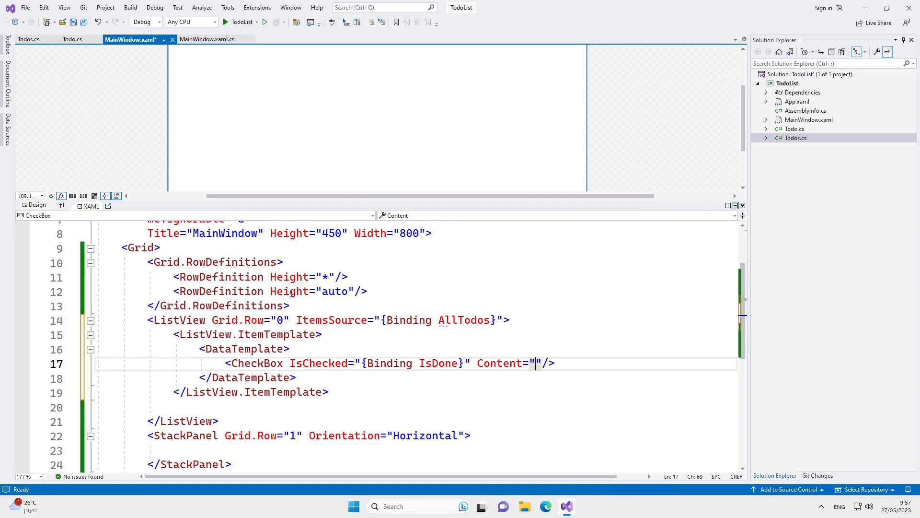
left_click(70, 38)
type("{Binding Desc}")
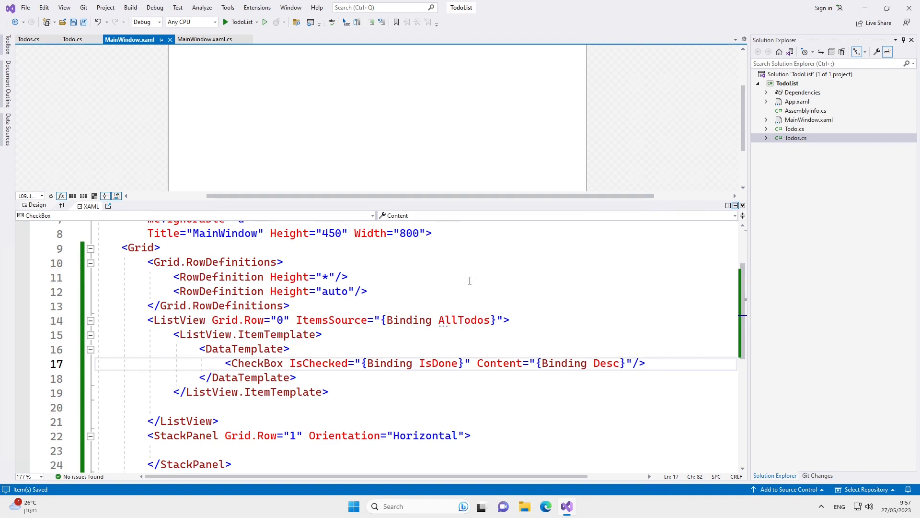
left_click(409, 321)
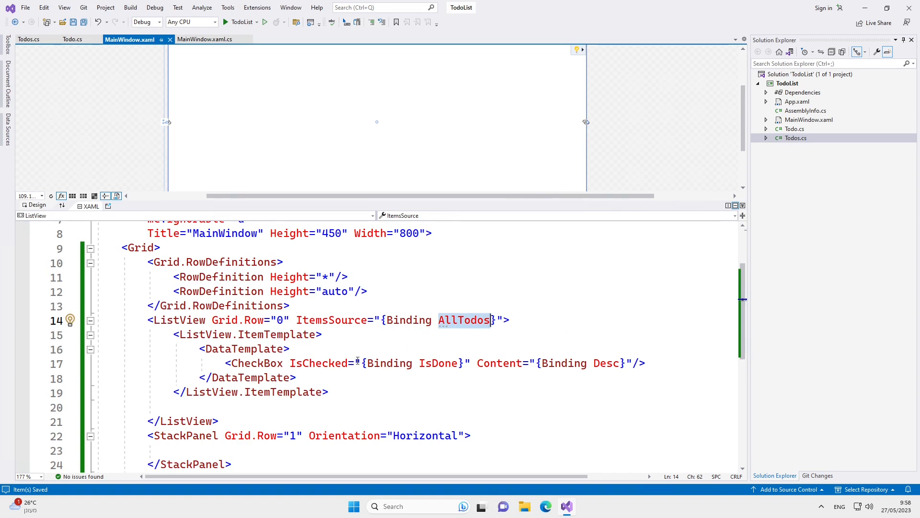
double_click(318, 363)
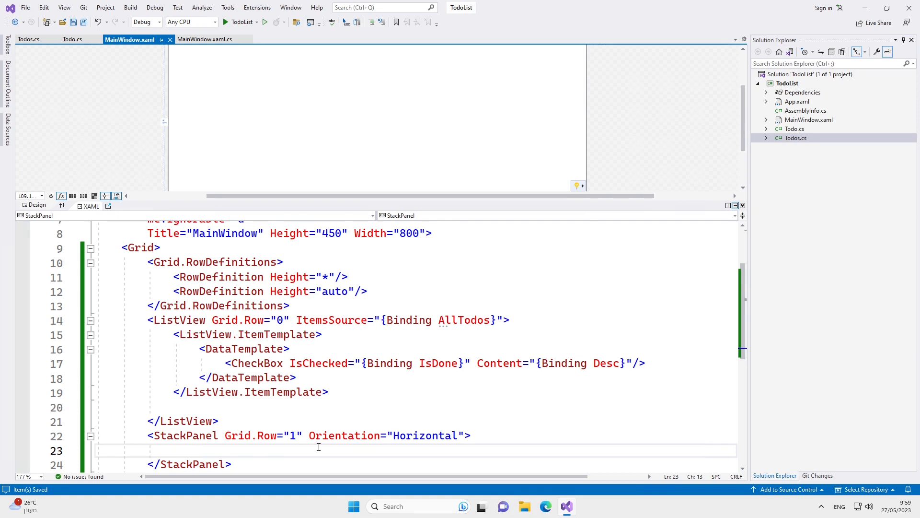
Add a TextBox named NewTodoTextBox with Width 150 and Margin 10 to the StackPanel.
type("<TextBo")
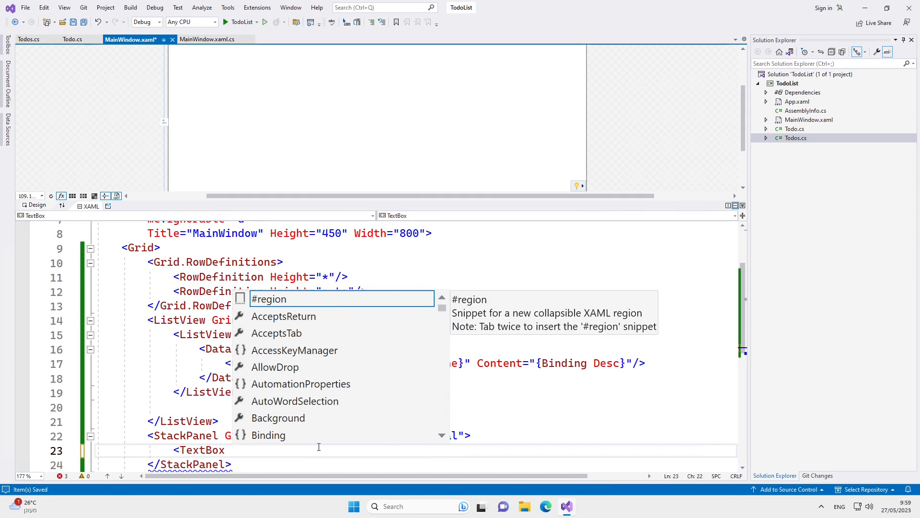
type("x:Name=\"")
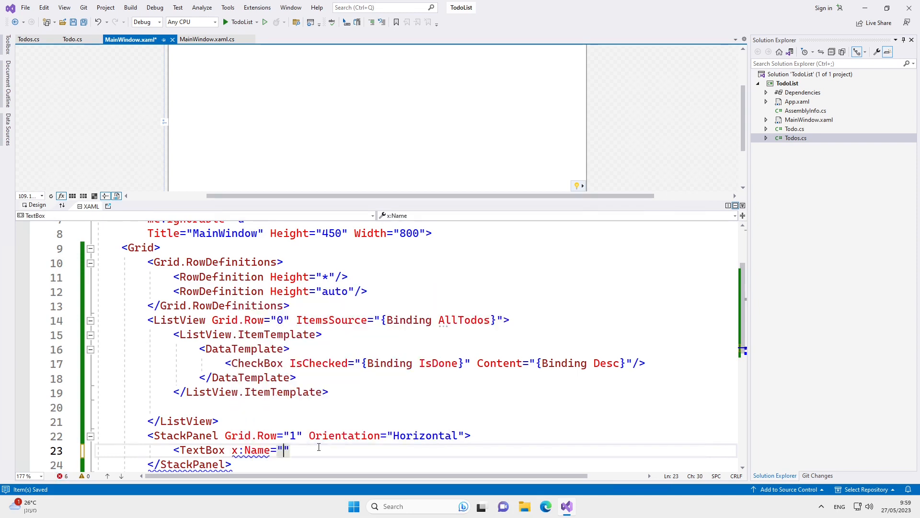
type("NewTodoTextBox")
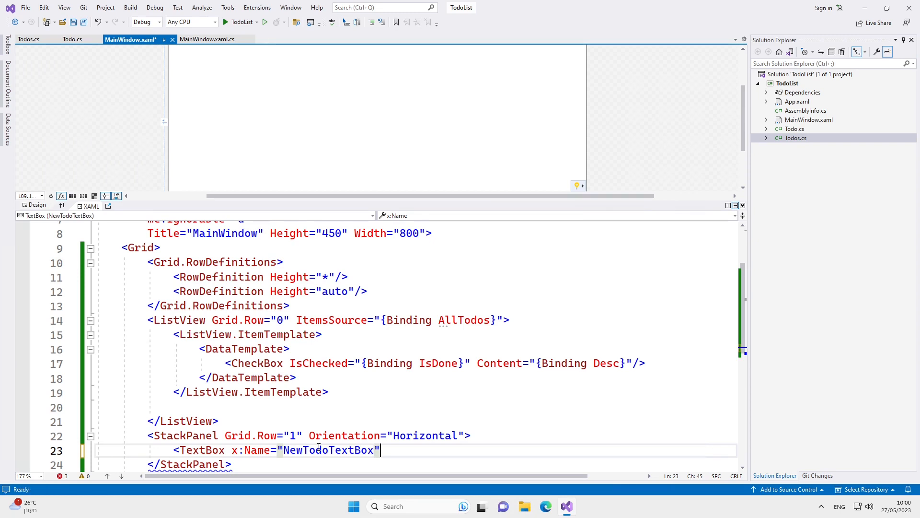
type("Width=\"150\"")
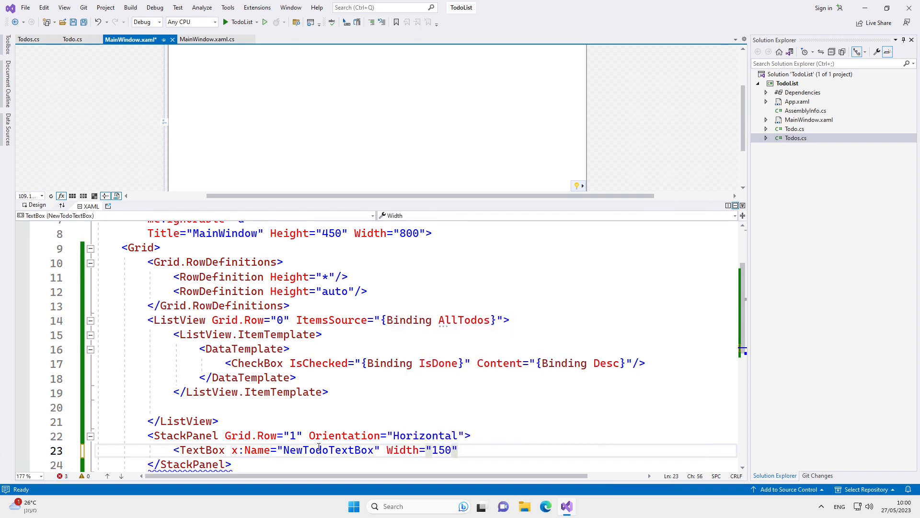
type("Margin=\"10\"/>")
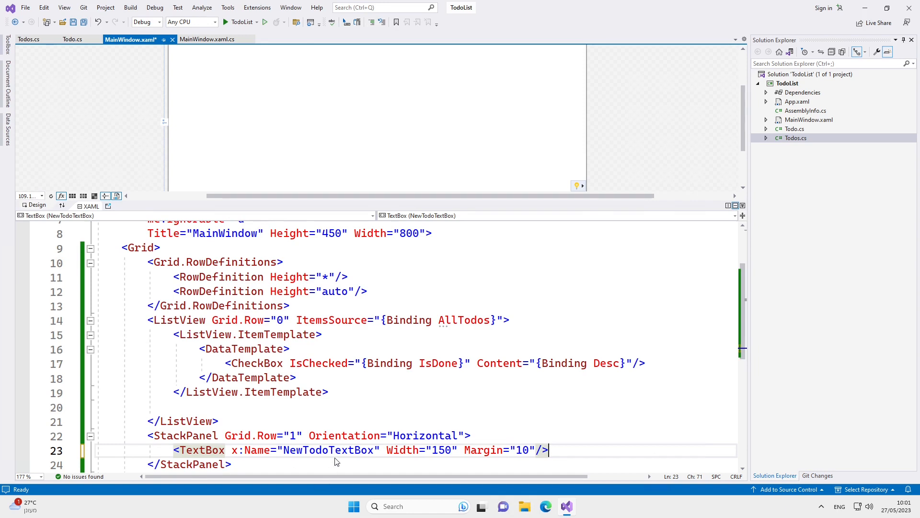
Add an 'Add Todo' button wired to AddTodoButton_clicked with Margin 10.
type("<B")
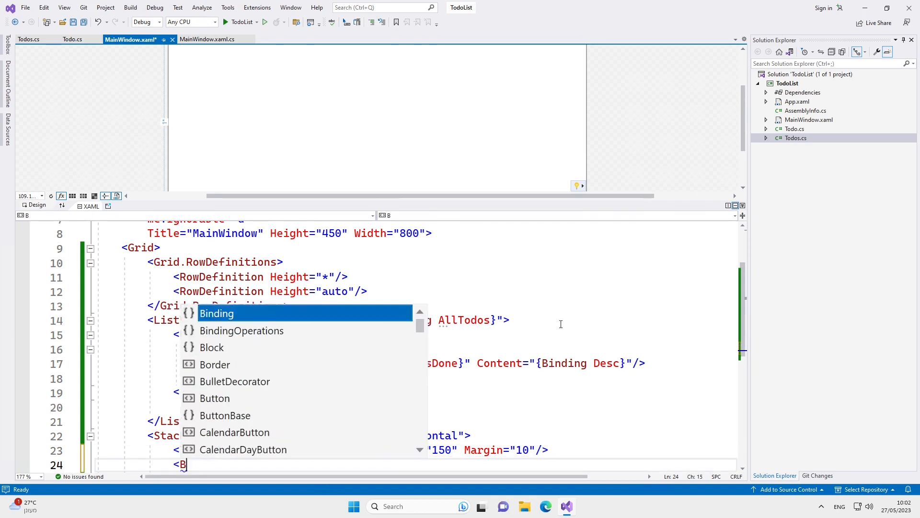
type("utton Content=\"Add Todo\"")
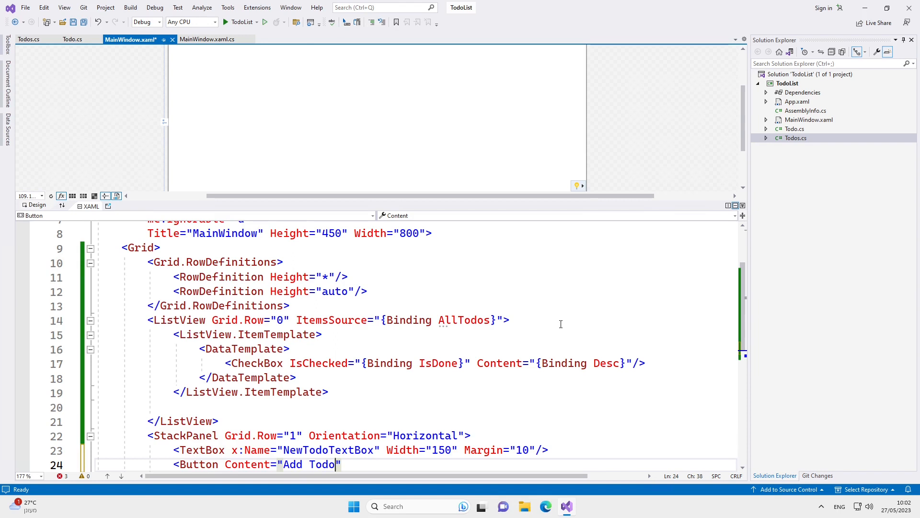
type("Click=\"AddTodoButton_clicked\"/>")
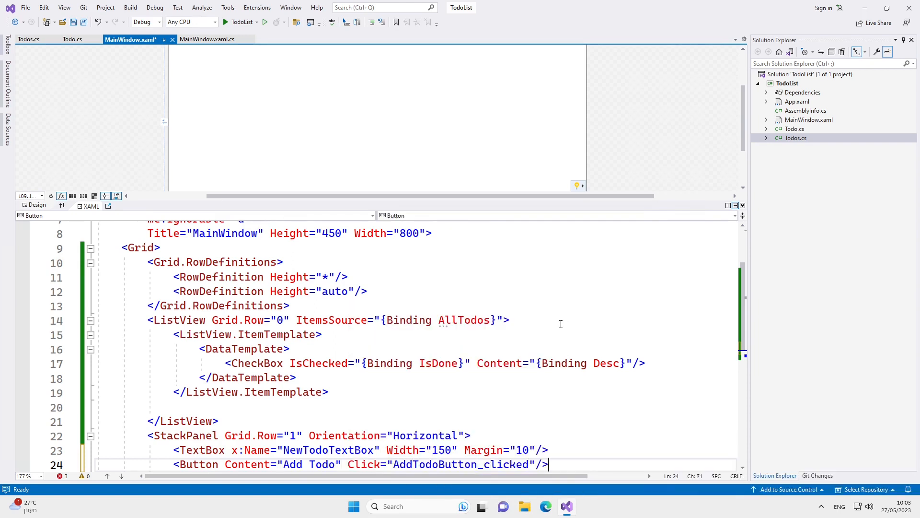
type("Margin=\"10\"")
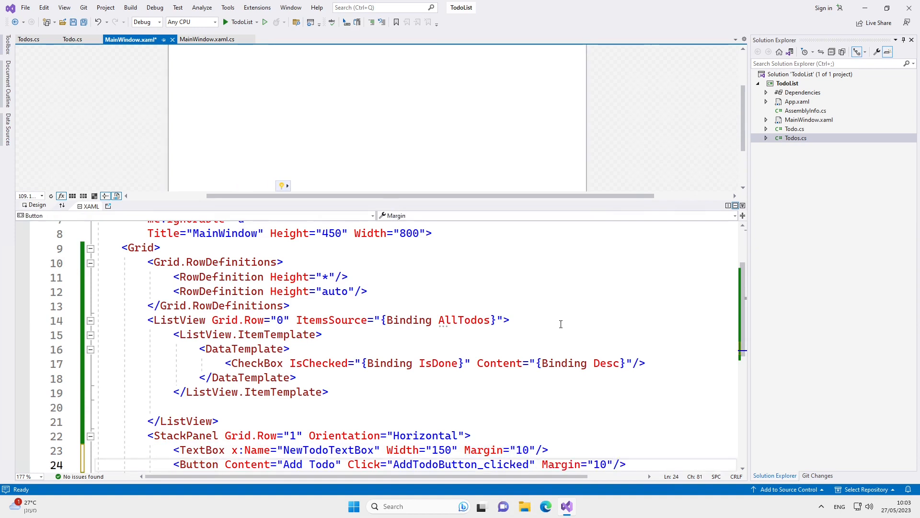
In AddTodoButton_clicked, create a new Todo with Desc set from NewTodoTextBox.Text.
key("Ctrl+S")
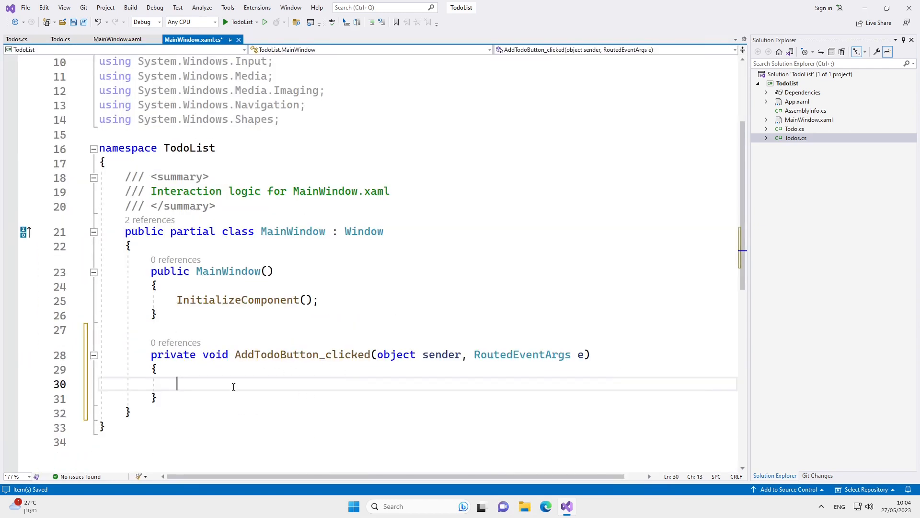
mouse_move(226, 396)
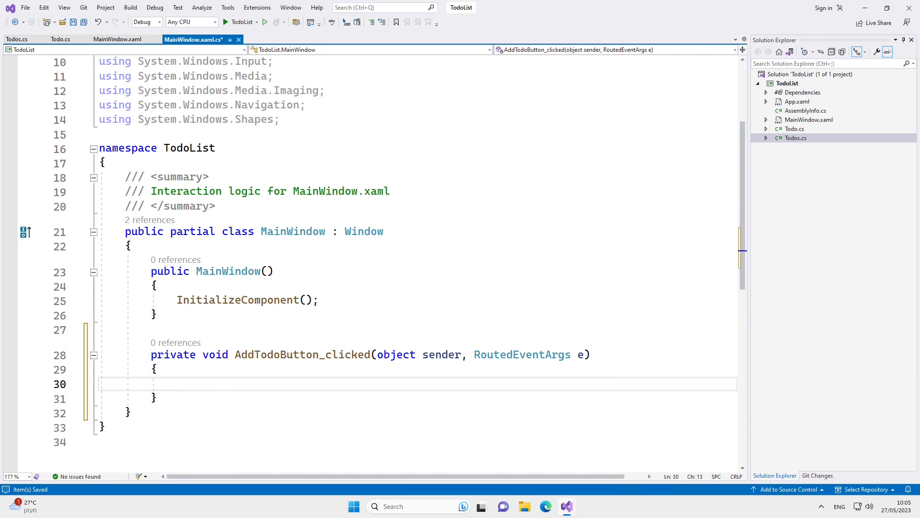
type("Todo todo = new Todo();")
type("Desc =")
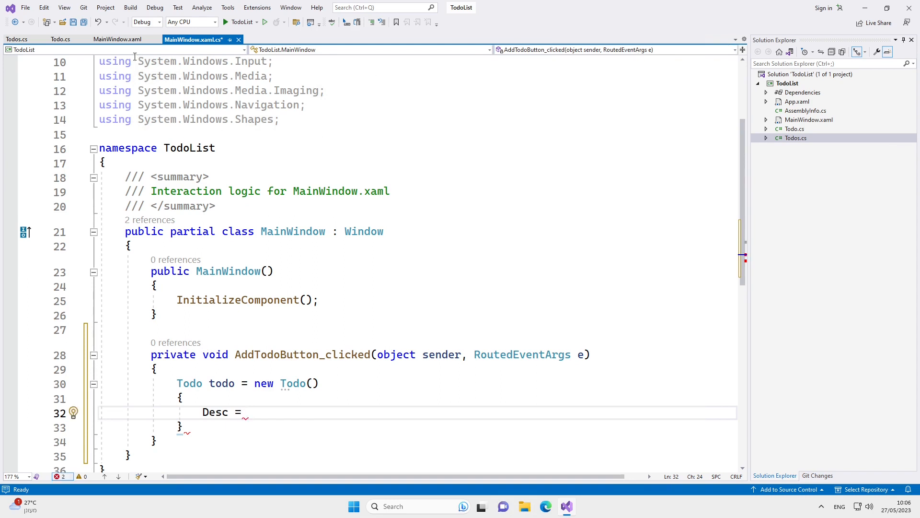
left_click(123, 41)
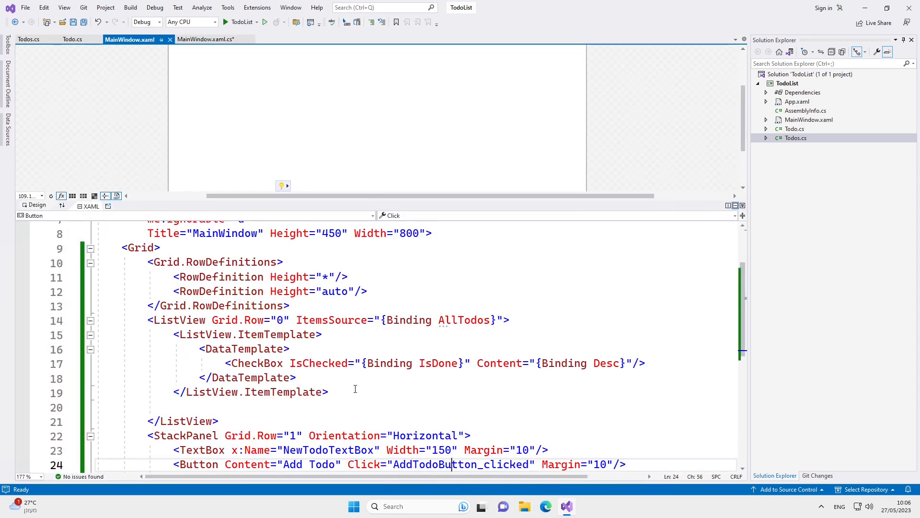
double_click(326, 363)
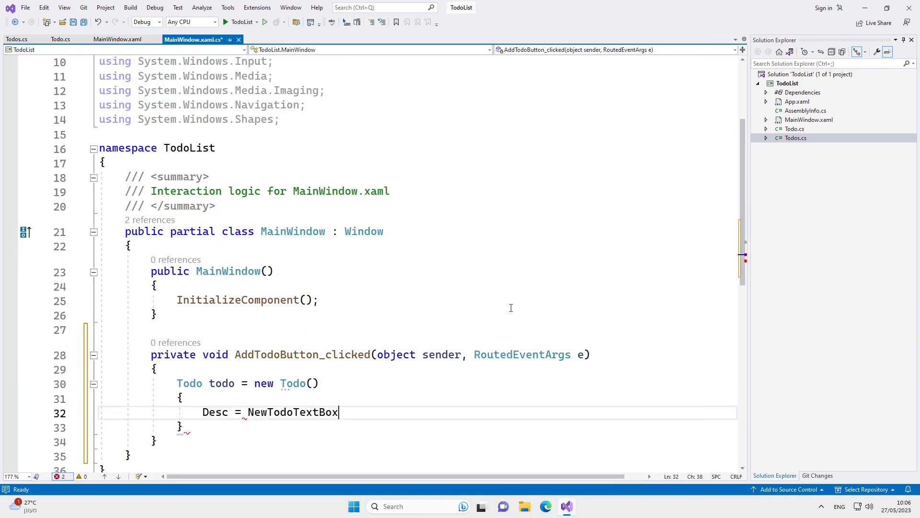
type(".Text;")
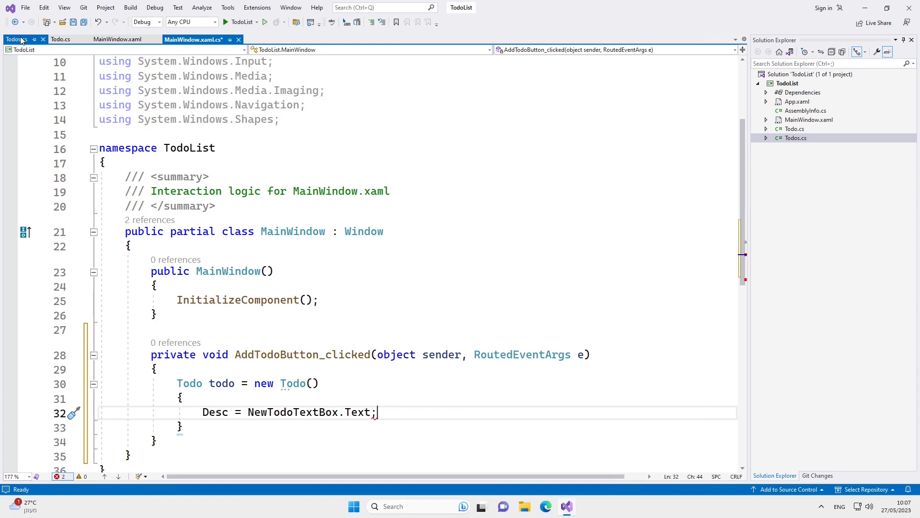
Declare a private Todos todos field and add the new todo to todos.AllTodos in the handler.
left_click(17, 40)
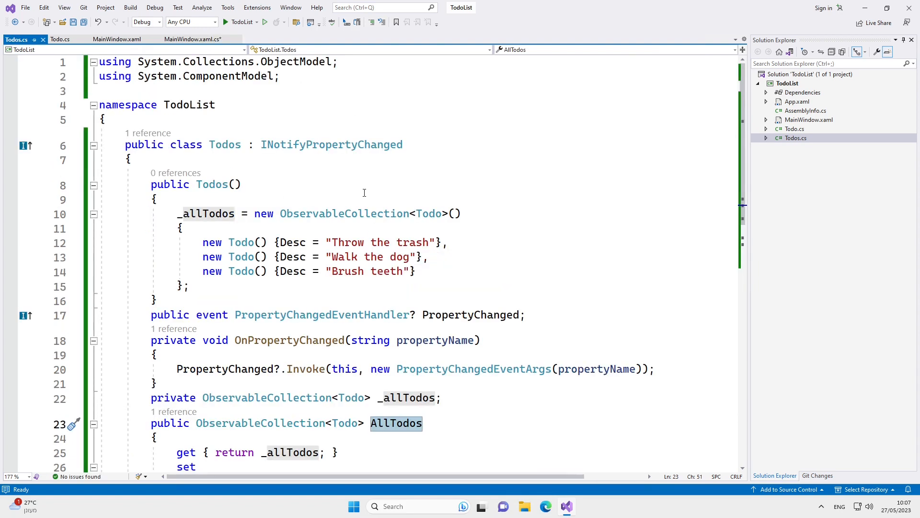
left_click(192, 39)
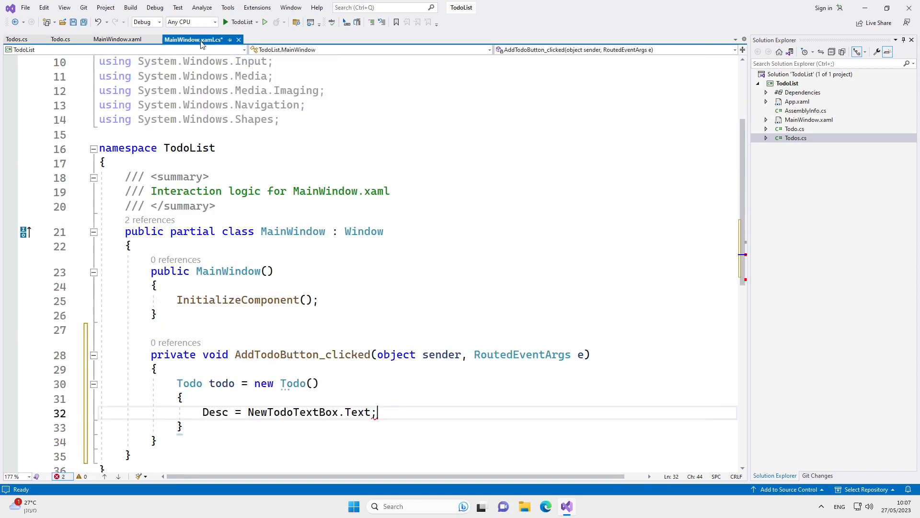
type("Todos")
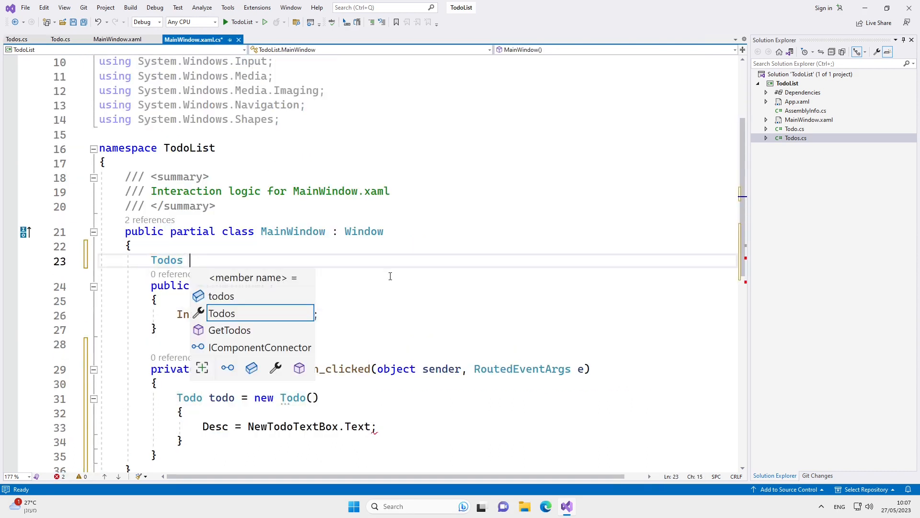
type("todos;")
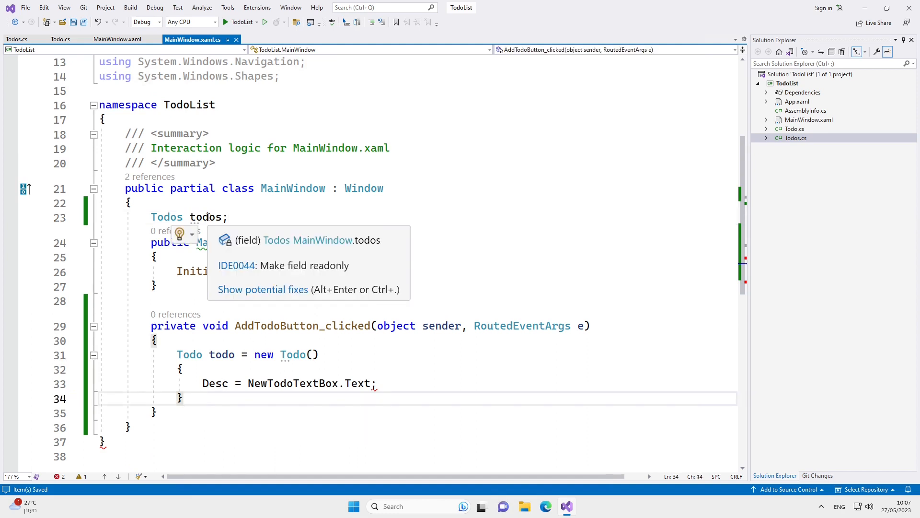
type("todos")
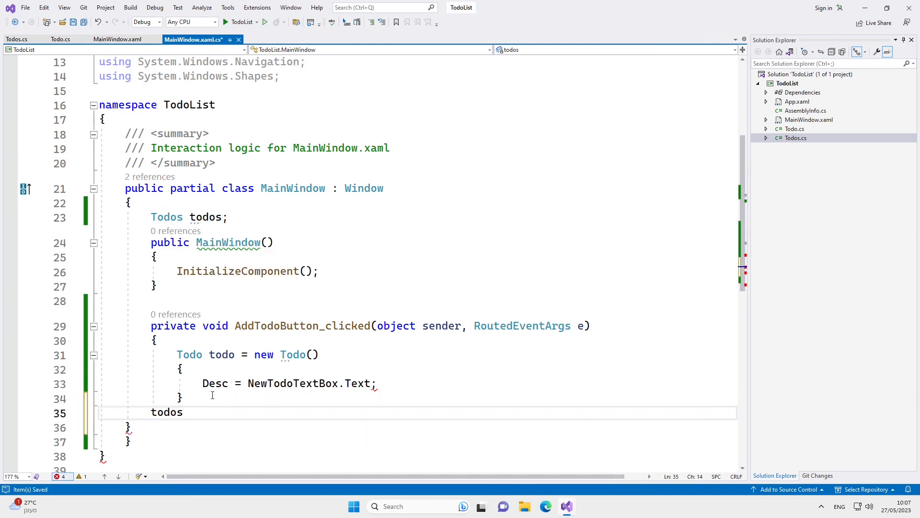
type(".AllTodos.Add(todo);")
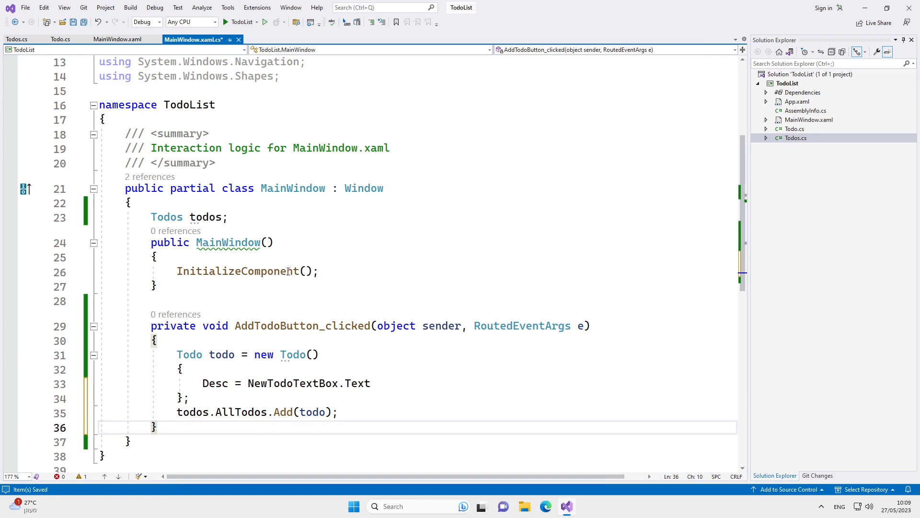
Create the Todos instance in the constructor and set DataContext = todos.
left_click(151, 216)
type("todos = new Todos();")
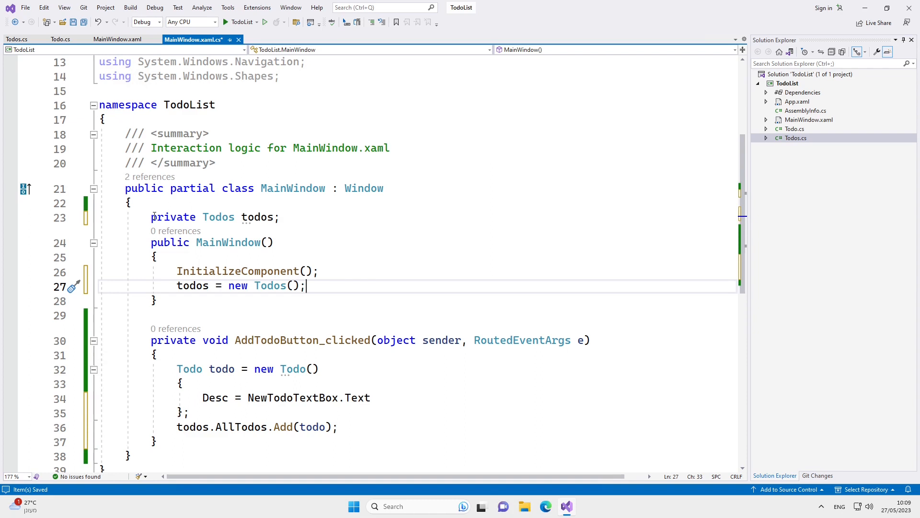
type("DataContext = DataContext;")
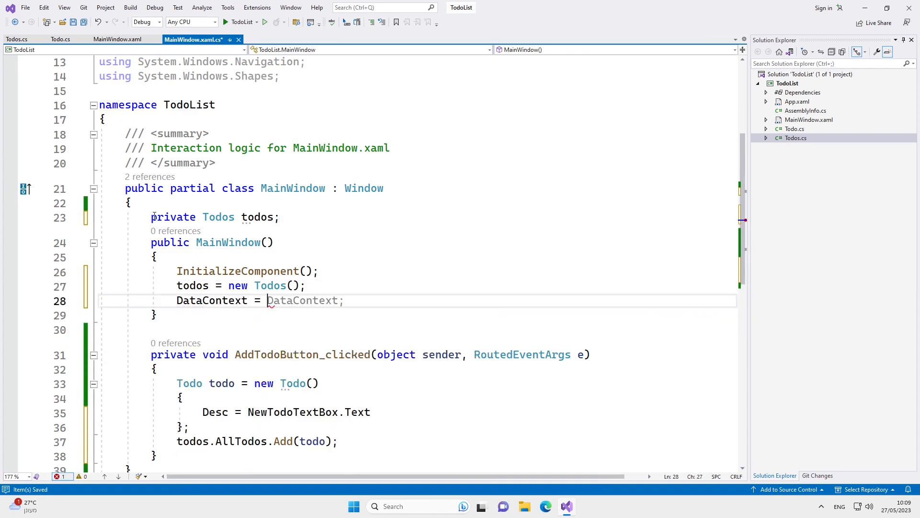
type("todos")
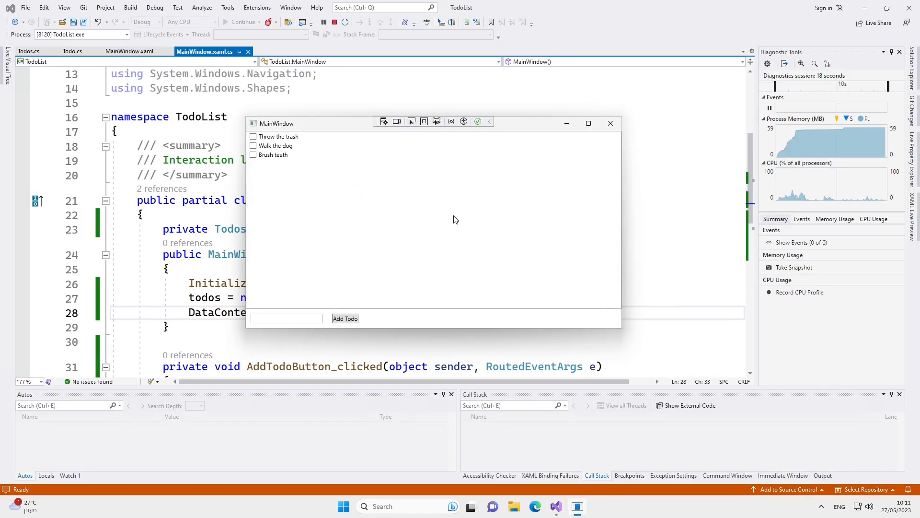
In the running TodoList app, select the Brush teeth and Throw the trash todos.
left_click(274, 154)
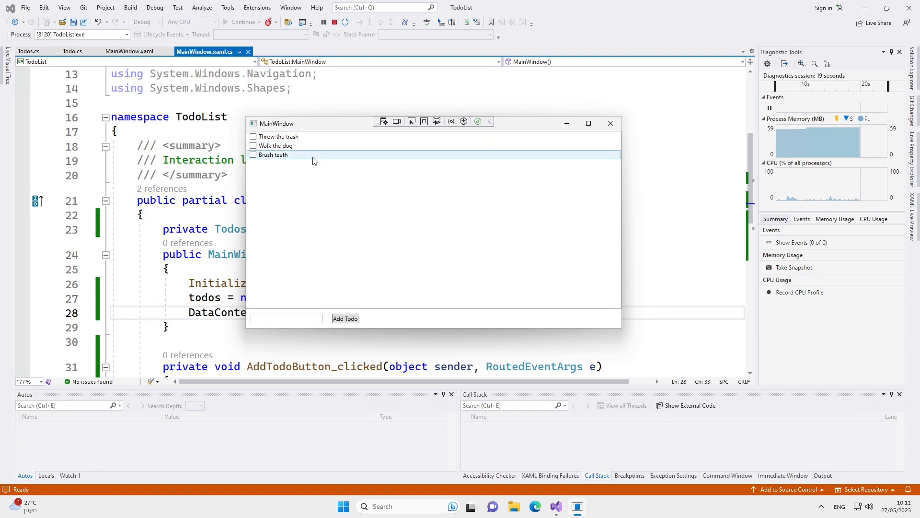
left_click(276, 136)
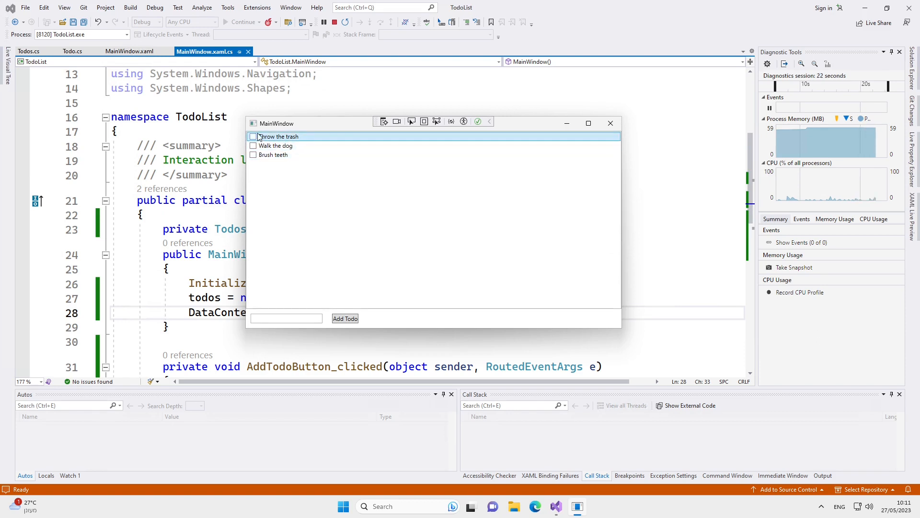